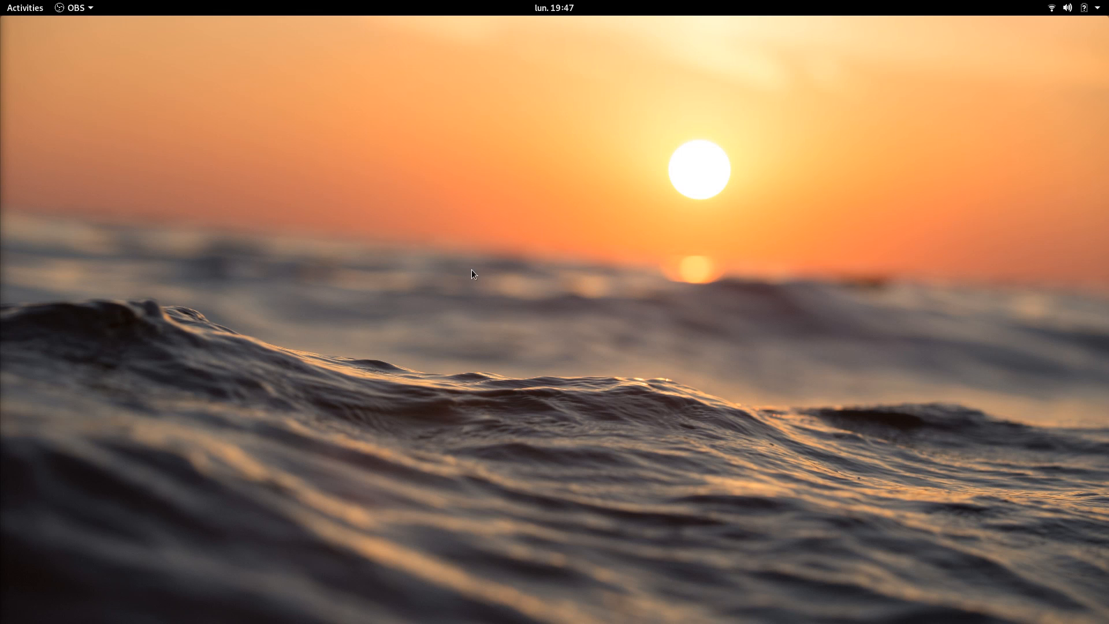
{"action": "mouse_move", "coordinate": [518, 256]}
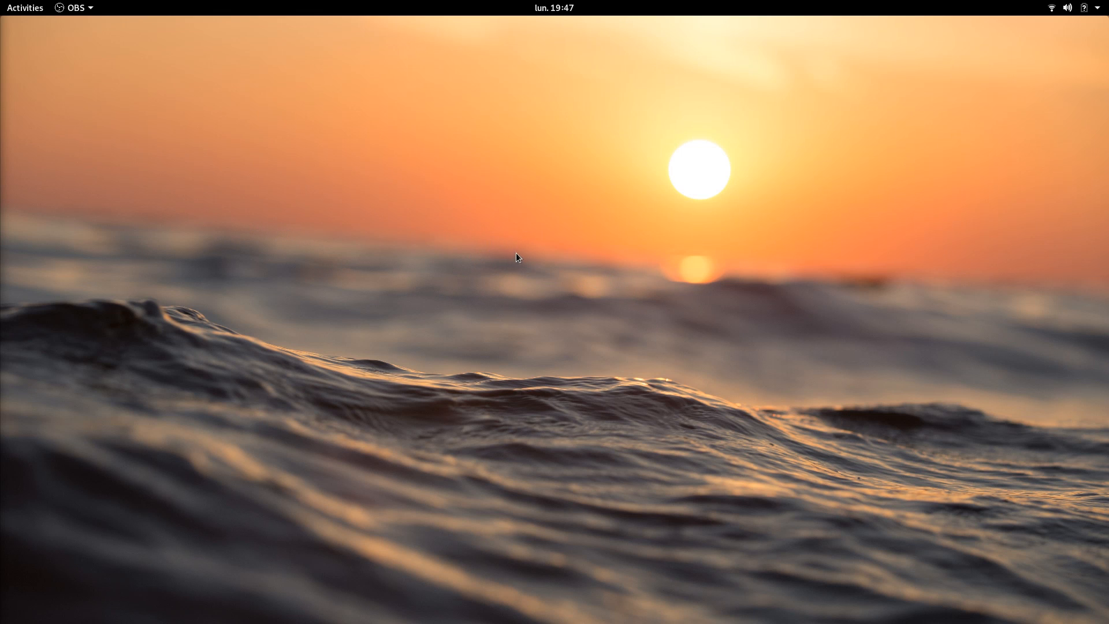
Launch Files by searching 'files' in the Activities overview.
{"action": "left_click", "coordinate": [24, 8]}
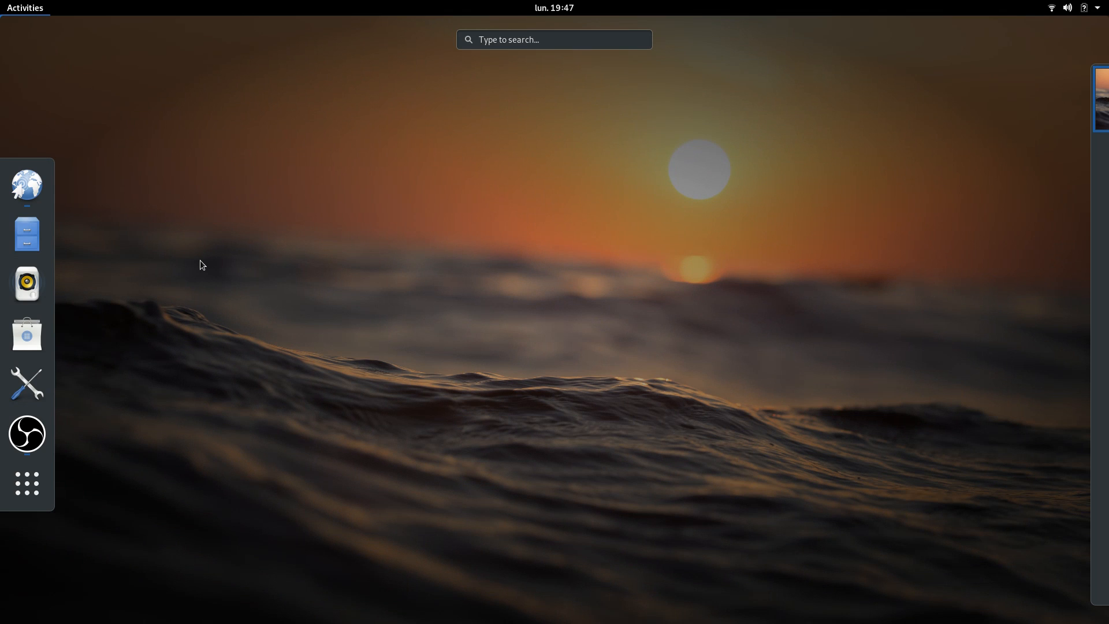
{"action": "type", "text": "files"}
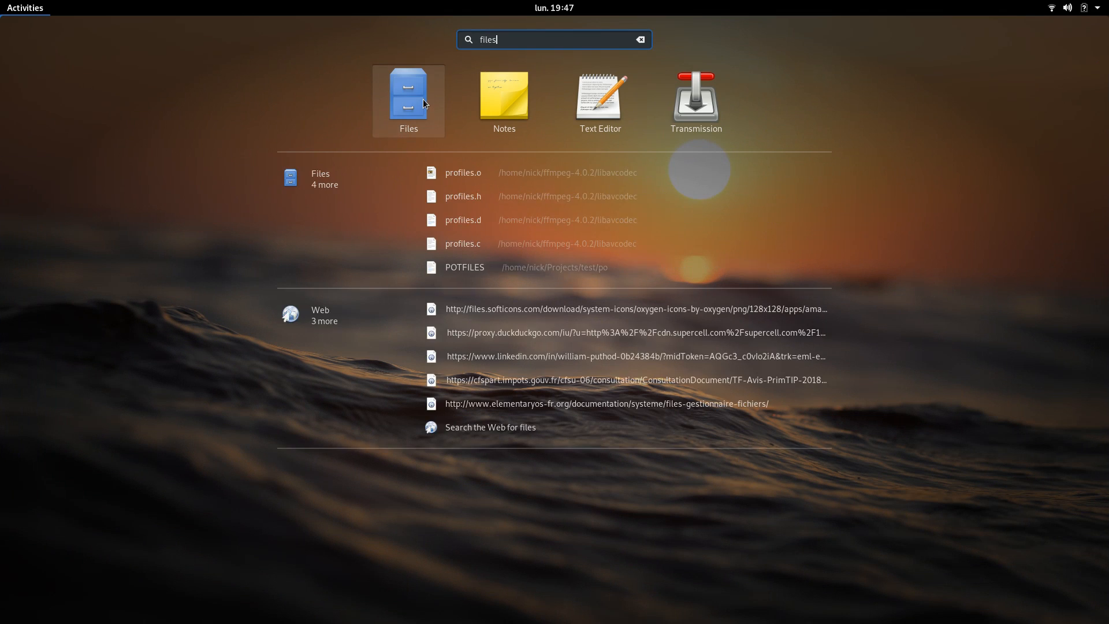
{"action": "left_click", "coordinate": [408, 93]}
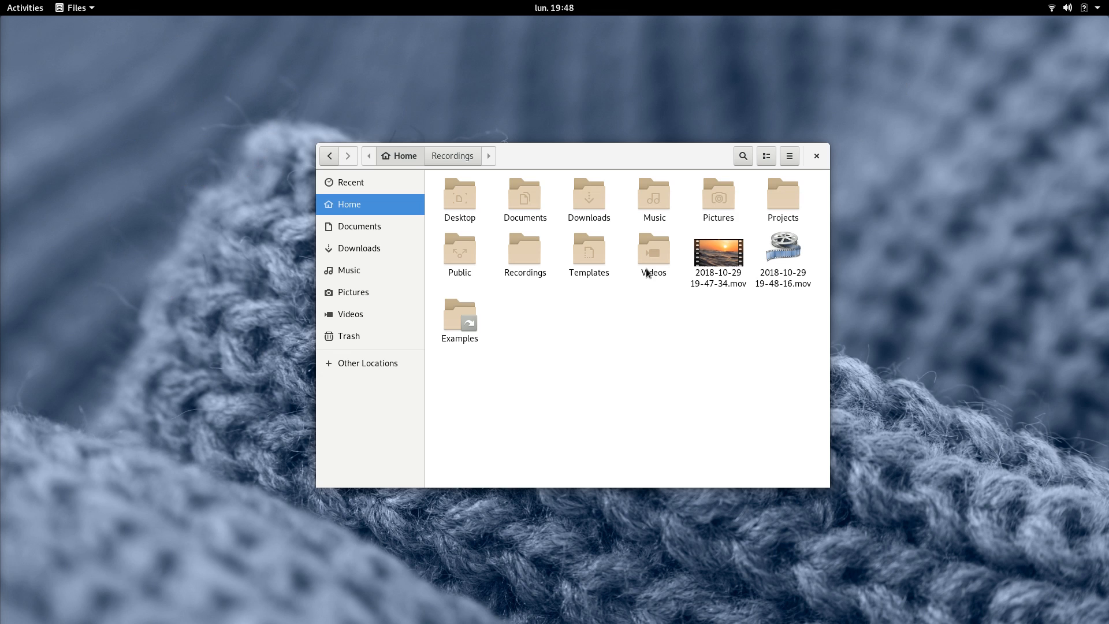
{"action": "mouse_move", "coordinate": [677, 4]}
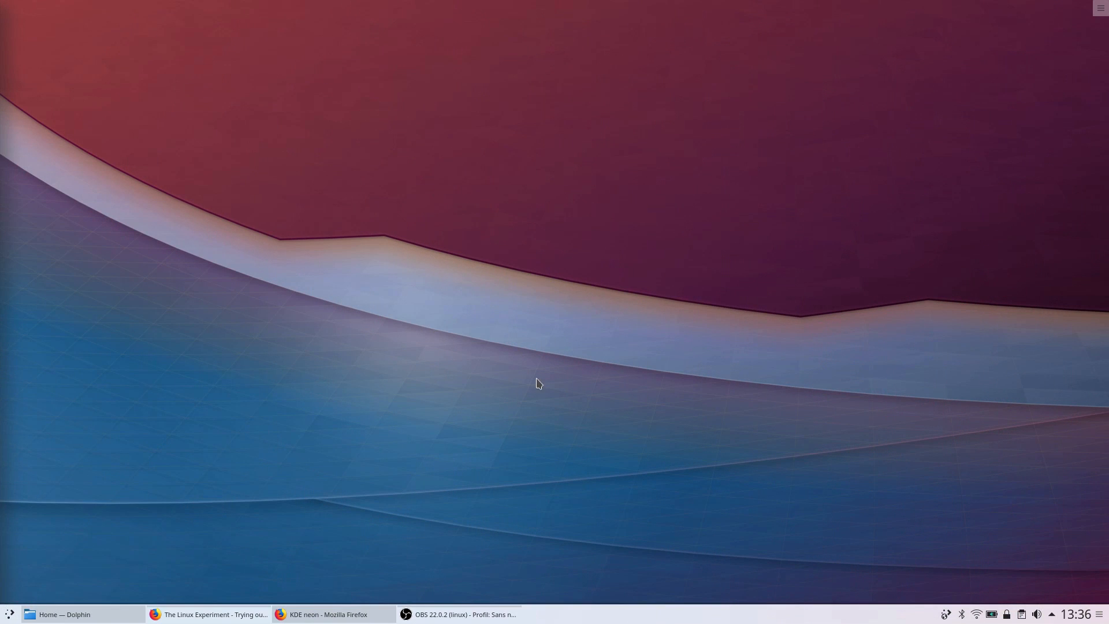
{"action": "left_click", "coordinate": [9, 614]}
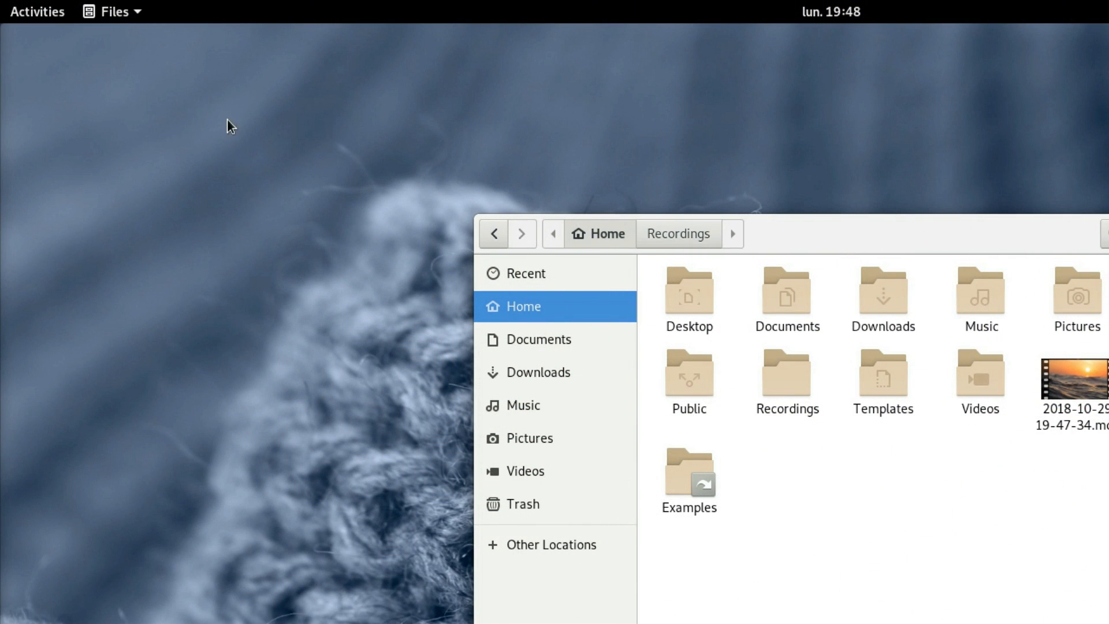
{"action": "mouse_move", "coordinate": [113, 15]}
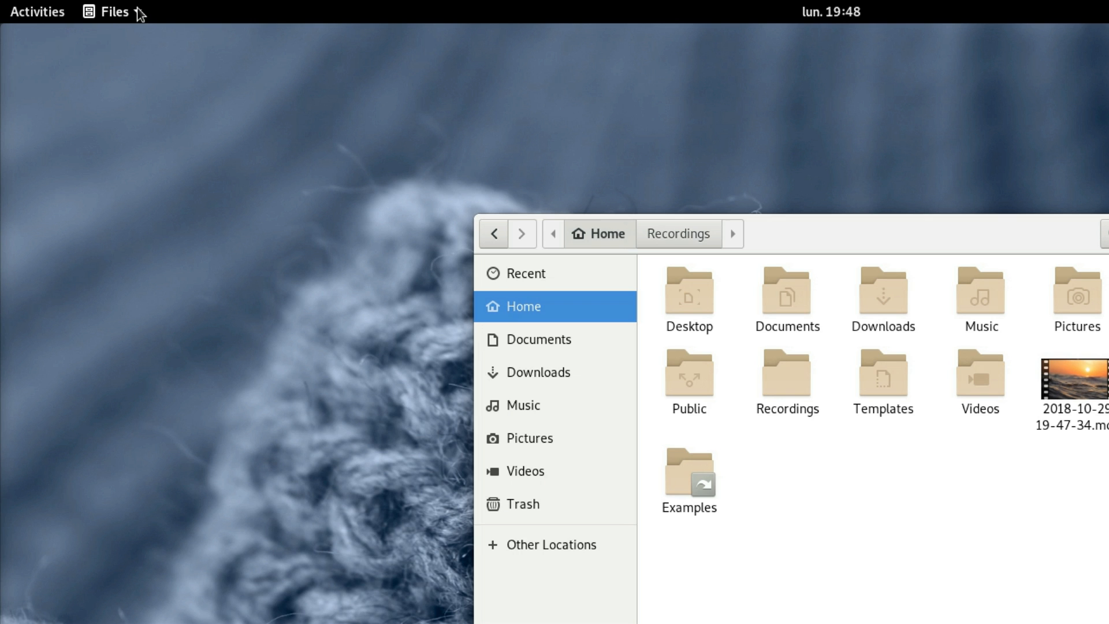
{"action": "left_click", "coordinate": [113, 11]}
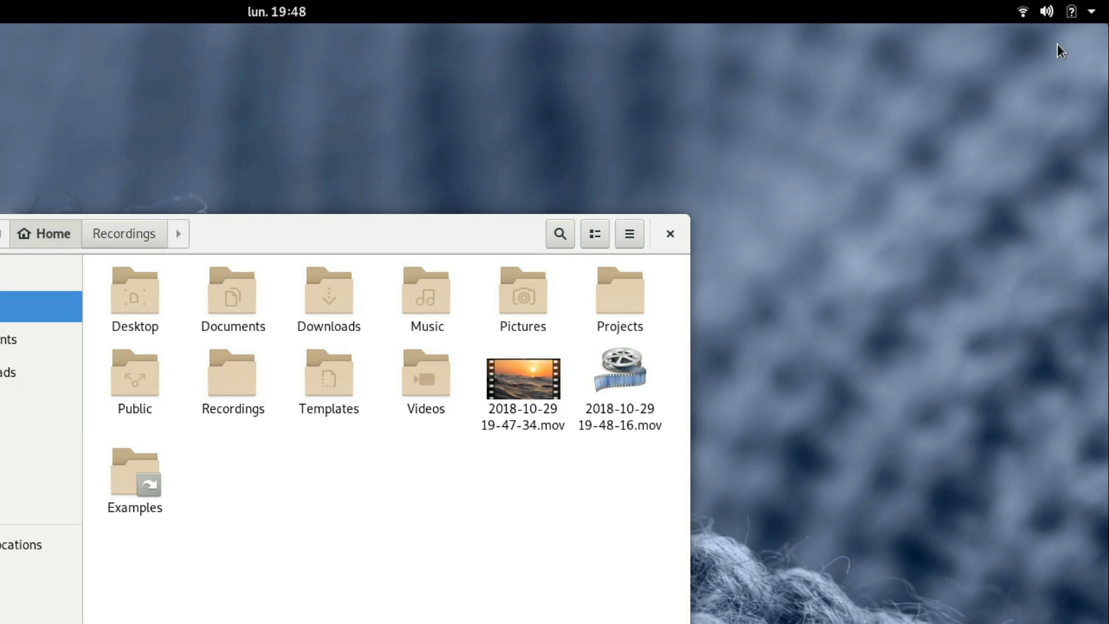
{"action": "left_click", "coordinate": [1092, 10]}
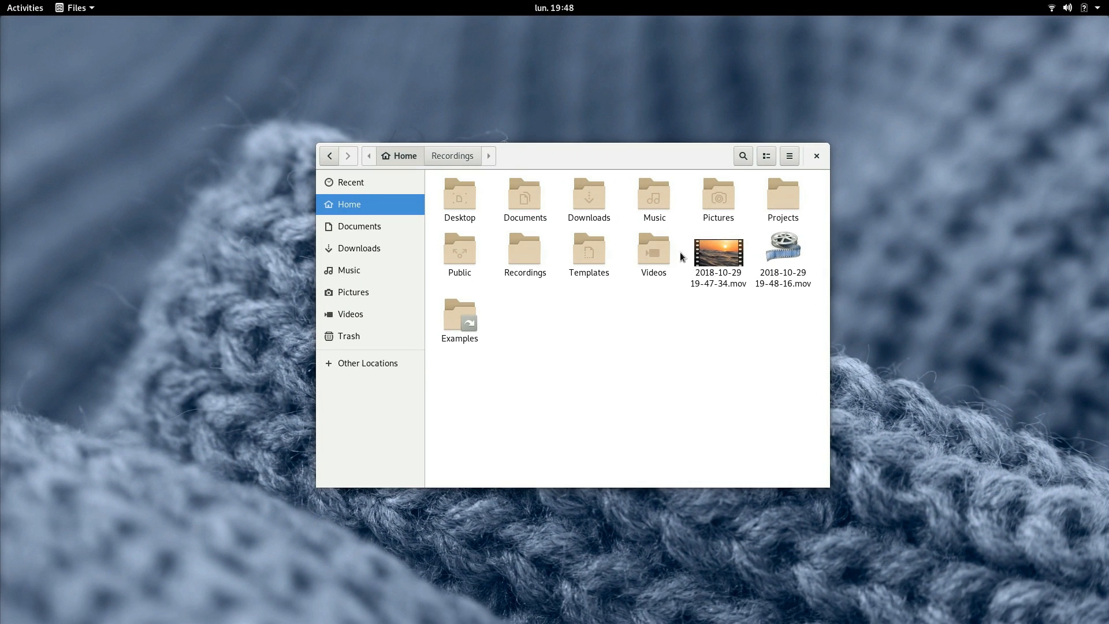
{"action": "mouse_move", "coordinate": [127, 34]}
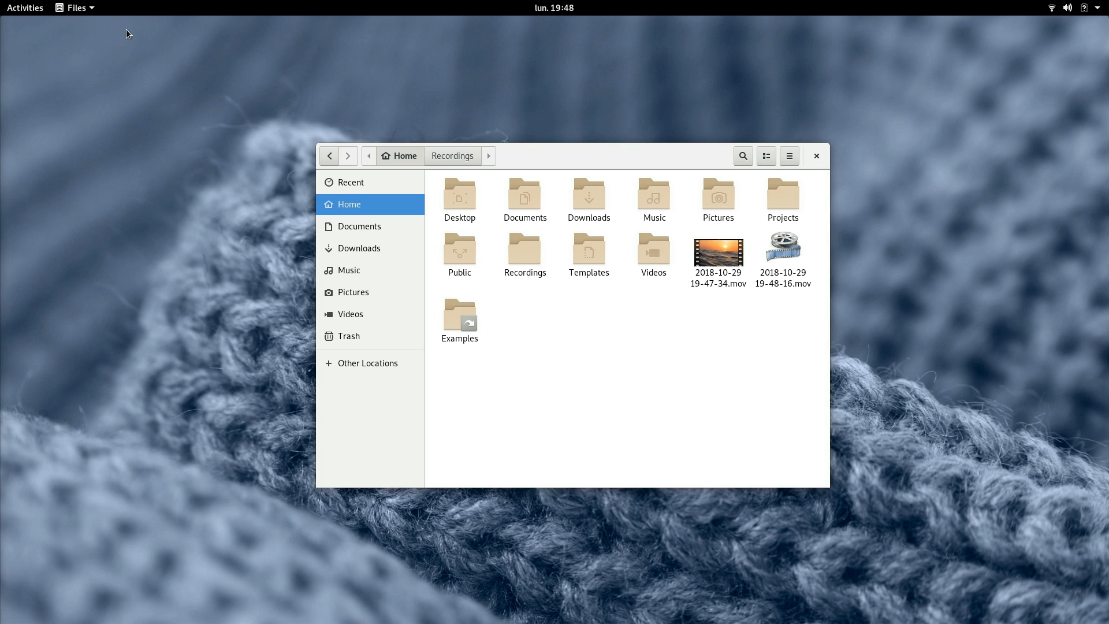
Bring up the Activities overview to reach the workspace list.
{"action": "left_click", "coordinate": [24, 8]}
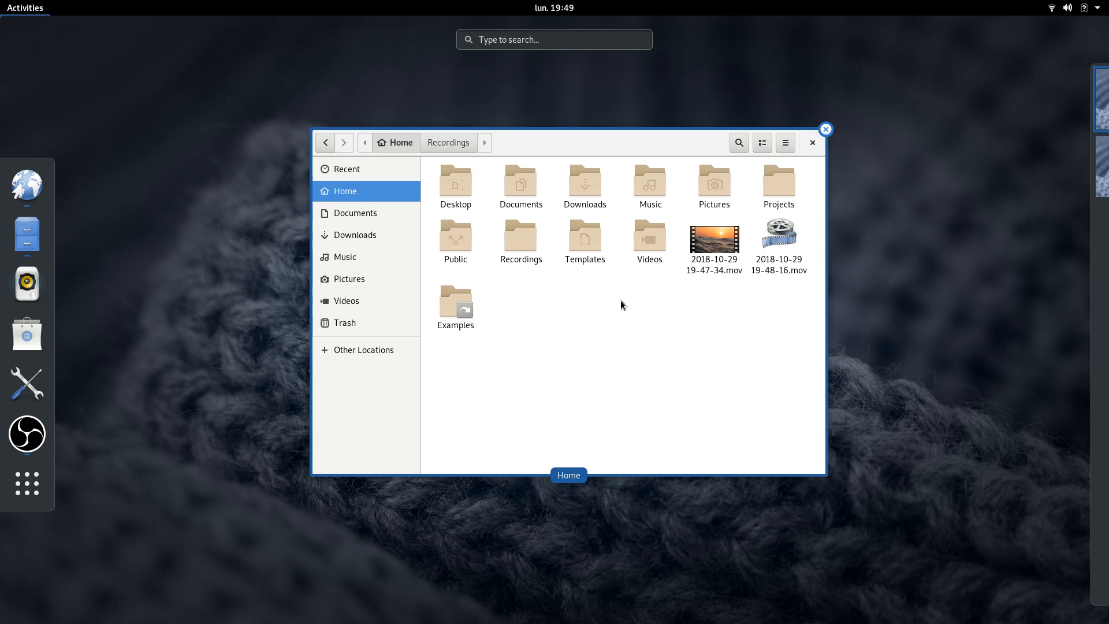
{"action": "mouse_move", "coordinate": [118, 255]}
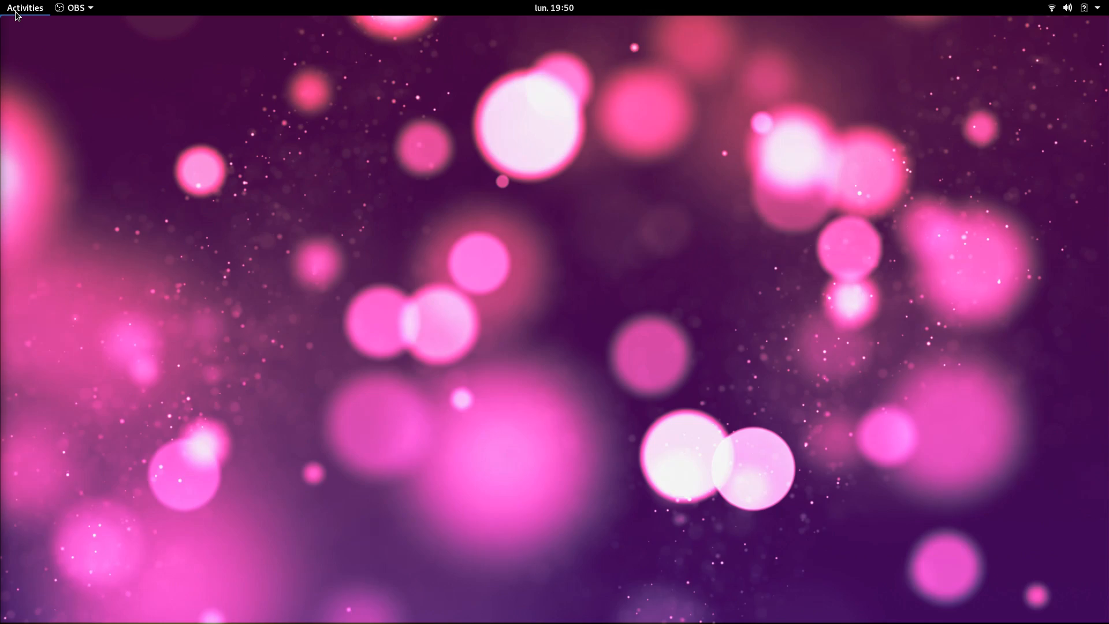
Search Activities for 'notes' and then 'software'.
{"action": "left_click", "coordinate": [24, 8]}
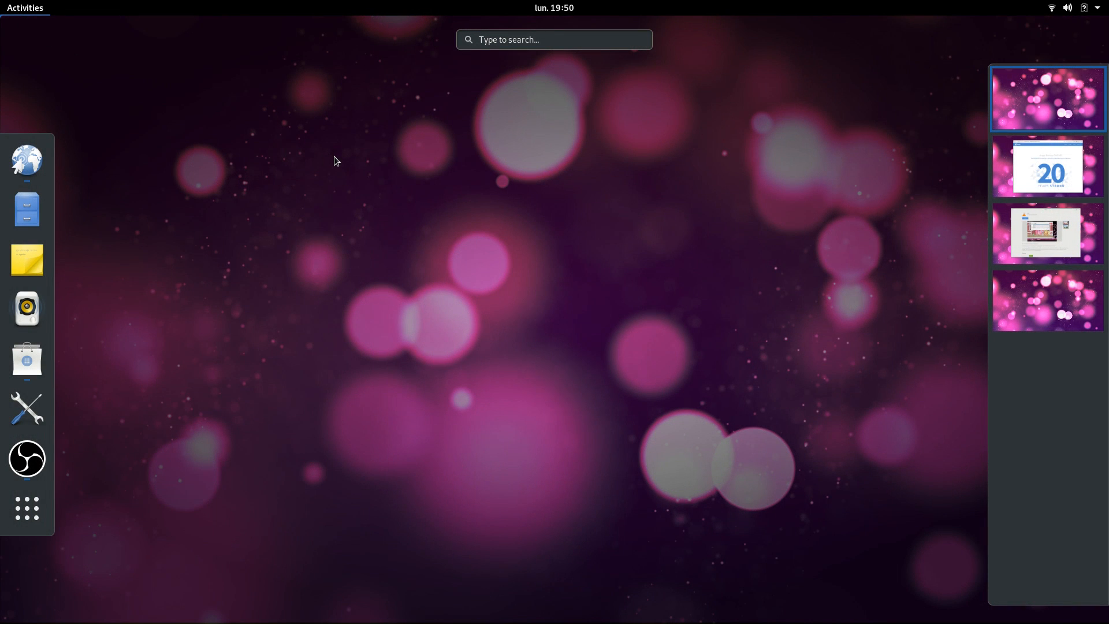
{"action": "type", "text": "notes"}
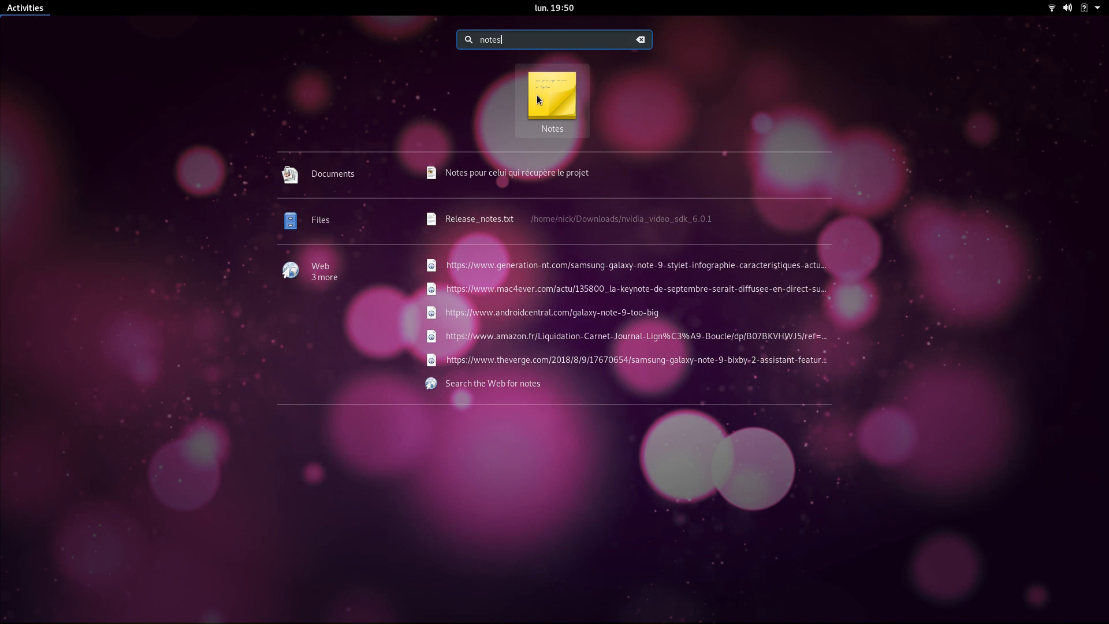
{"action": "type", "text": "s"}
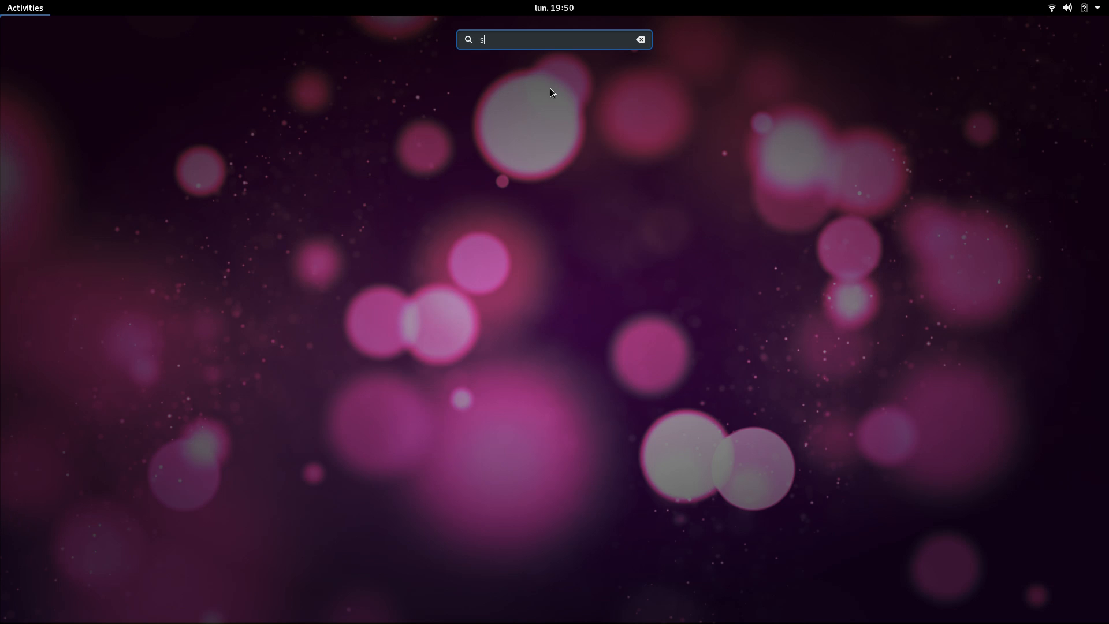
{"action": "type", "text": "oftw"}
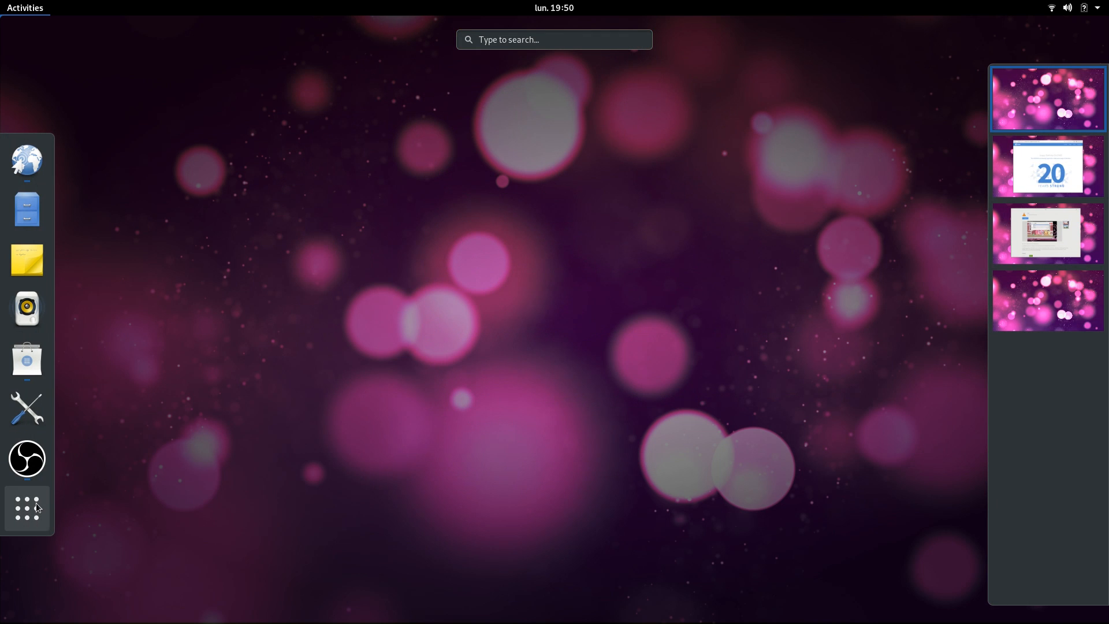
Show all applications, then search 'mov' and scroll through the movie file results.
{"action": "left_click", "coordinate": [27, 509]}
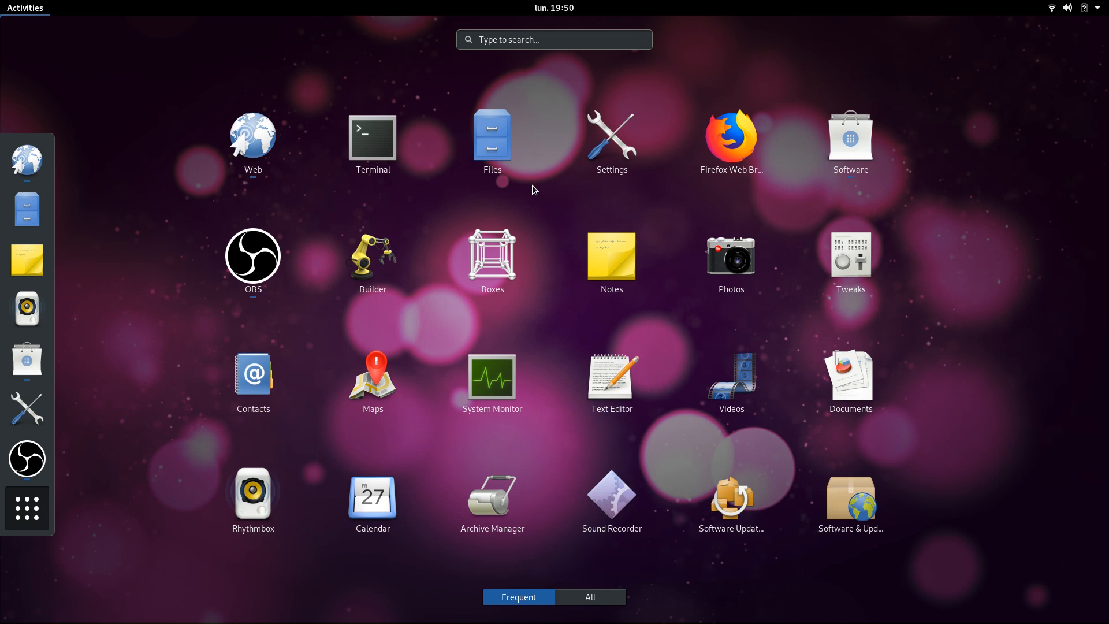
{"action": "mouse_move", "coordinate": [419, 268]}
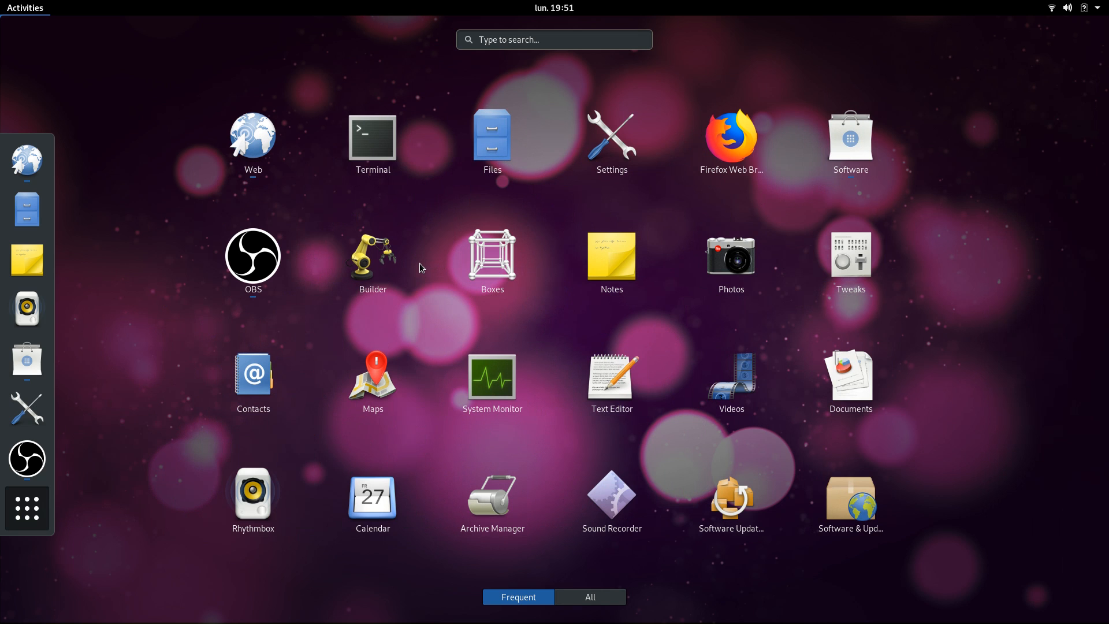
{"action": "type", "text": "m"}
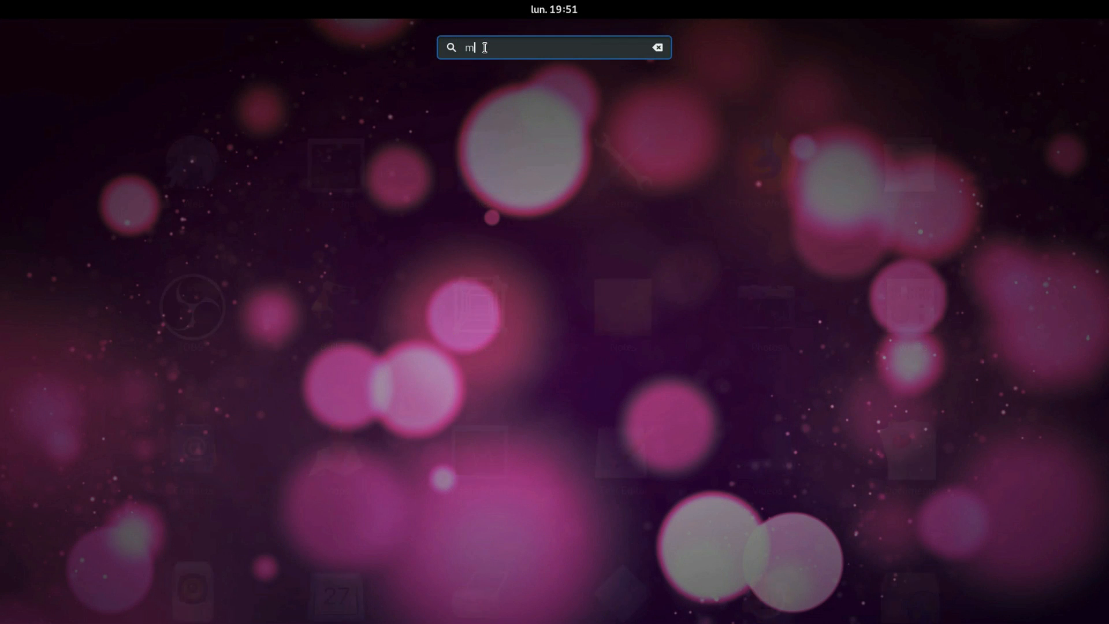
{"action": "type", "text": "ov"}
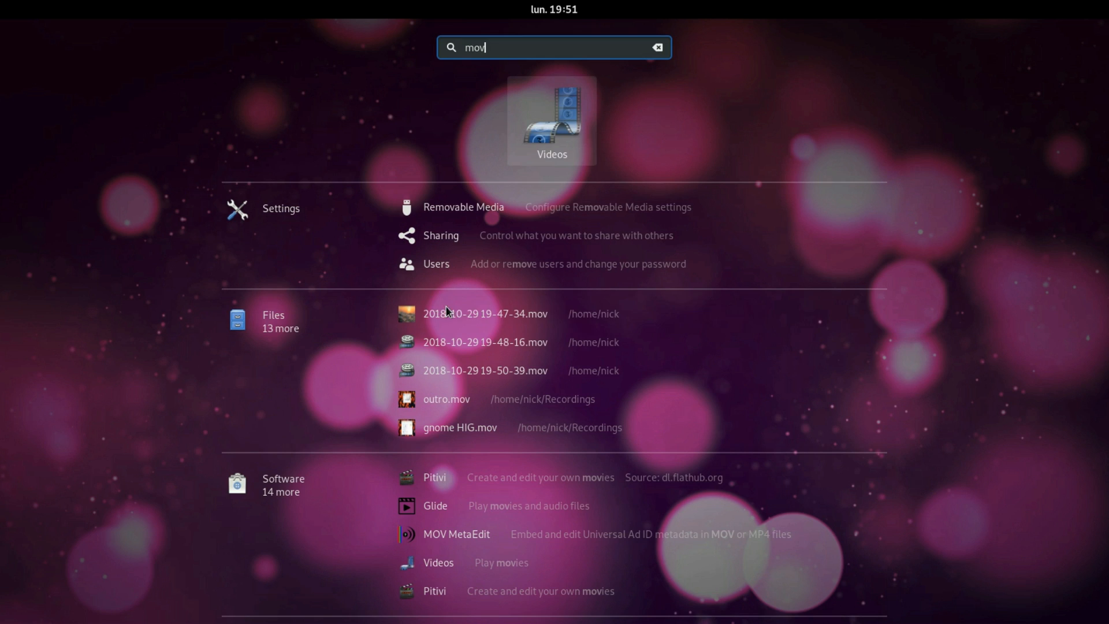
{"action": "scroll", "scroll_direction": "down", "scroll_amount": 3}
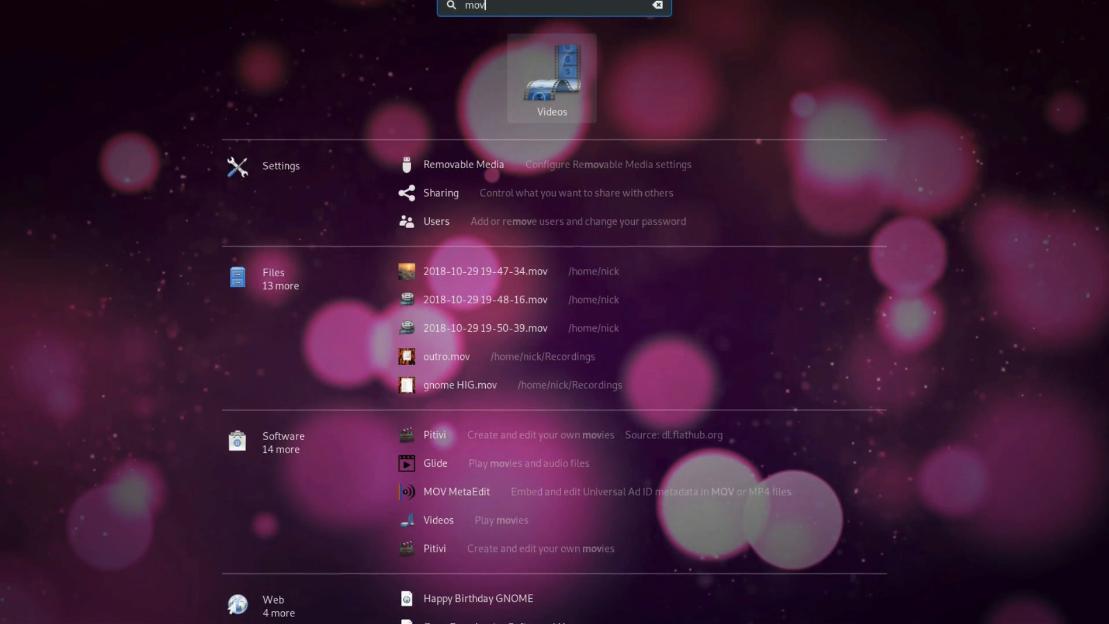
{"action": "scroll", "scroll_direction": "down", "scroll_amount": 3}
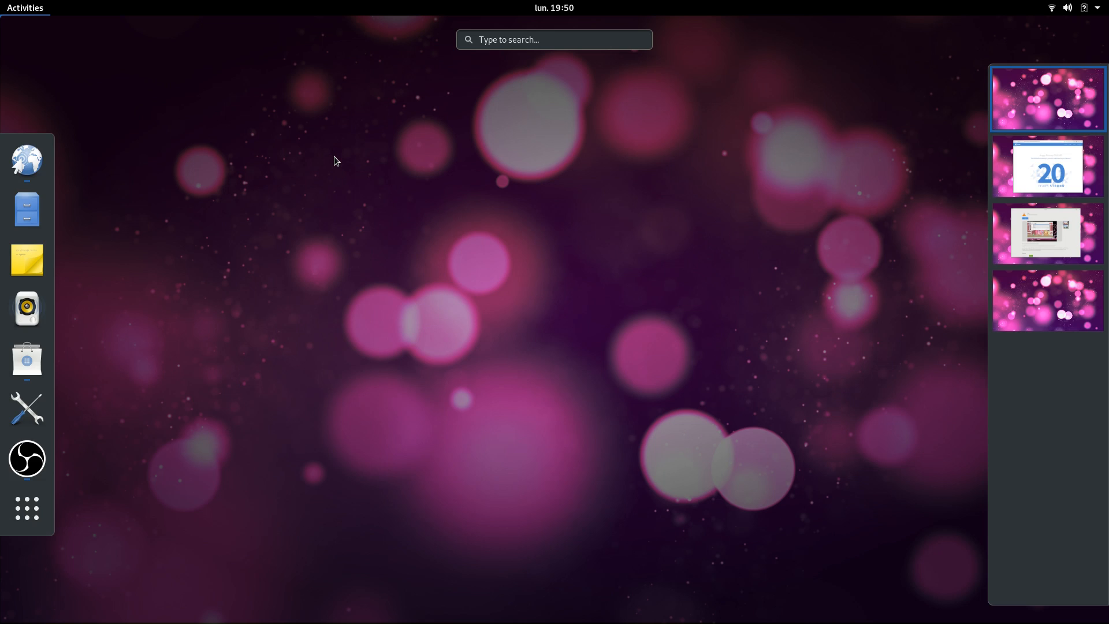
Search 'notes', then list All applications and page the grid to its last page.
{"action": "type", "text": "notes"}
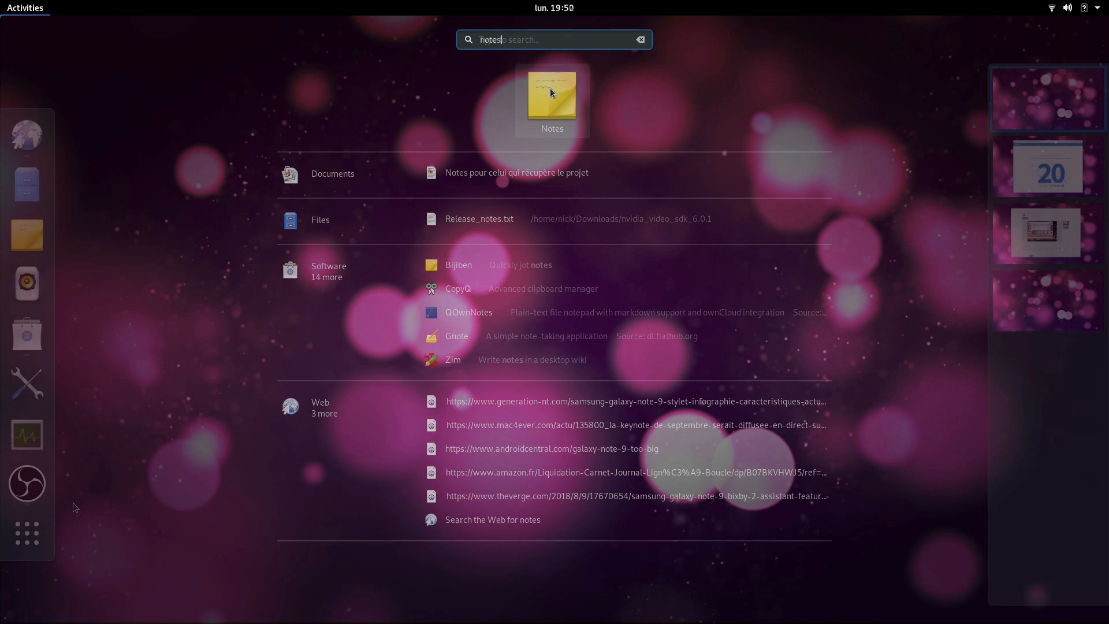
{"action": "left_click", "coordinate": [640, 39]}
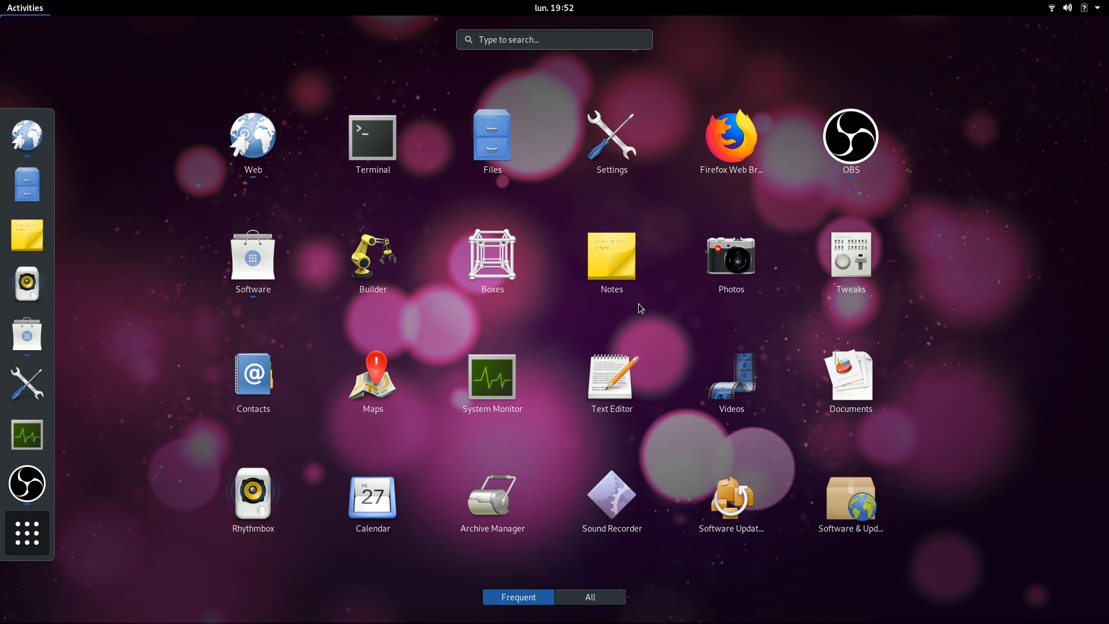
{"action": "left_click", "coordinate": [589, 595]}
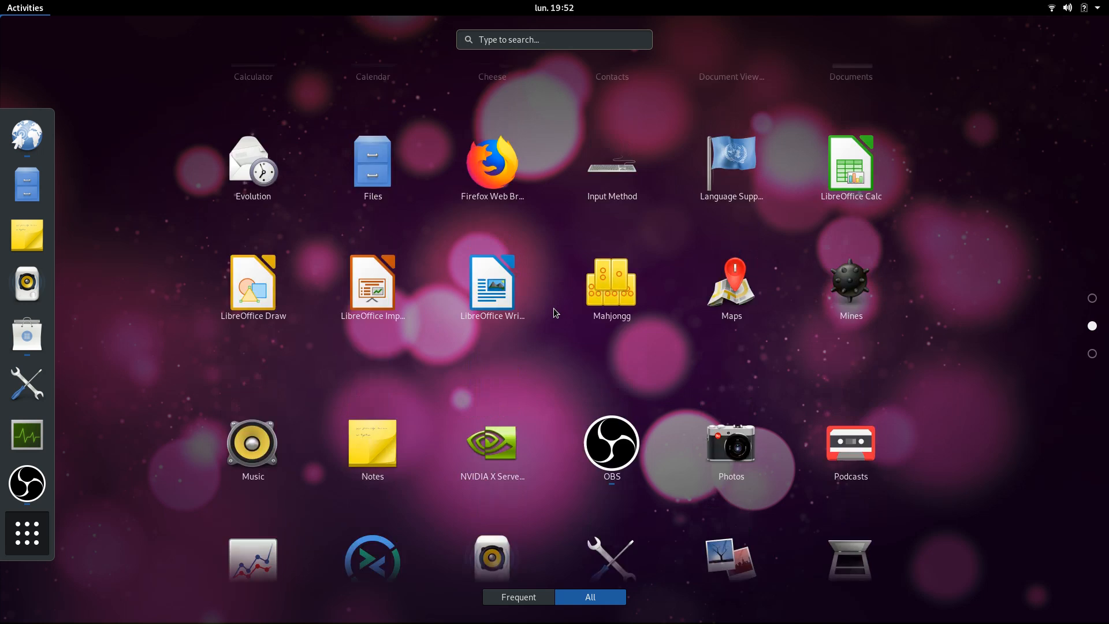
{"action": "scroll", "scroll_direction": "down", "scroll_amount": 3}
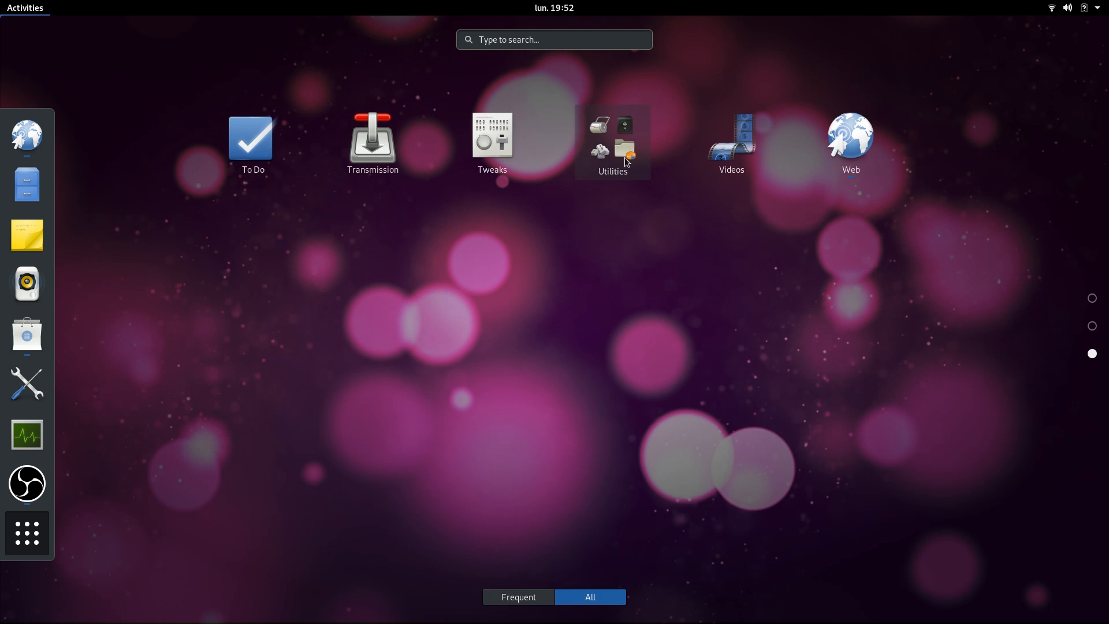
{"action": "right_click", "coordinate": [730, 134]}
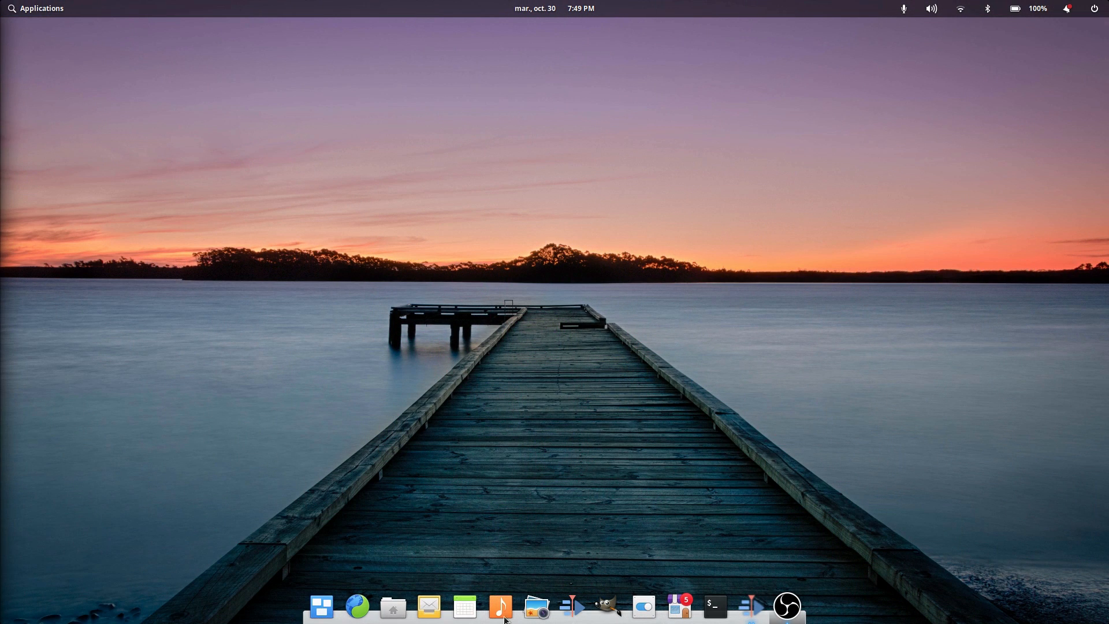
{"action": "mouse_move", "coordinate": [786, 606]}
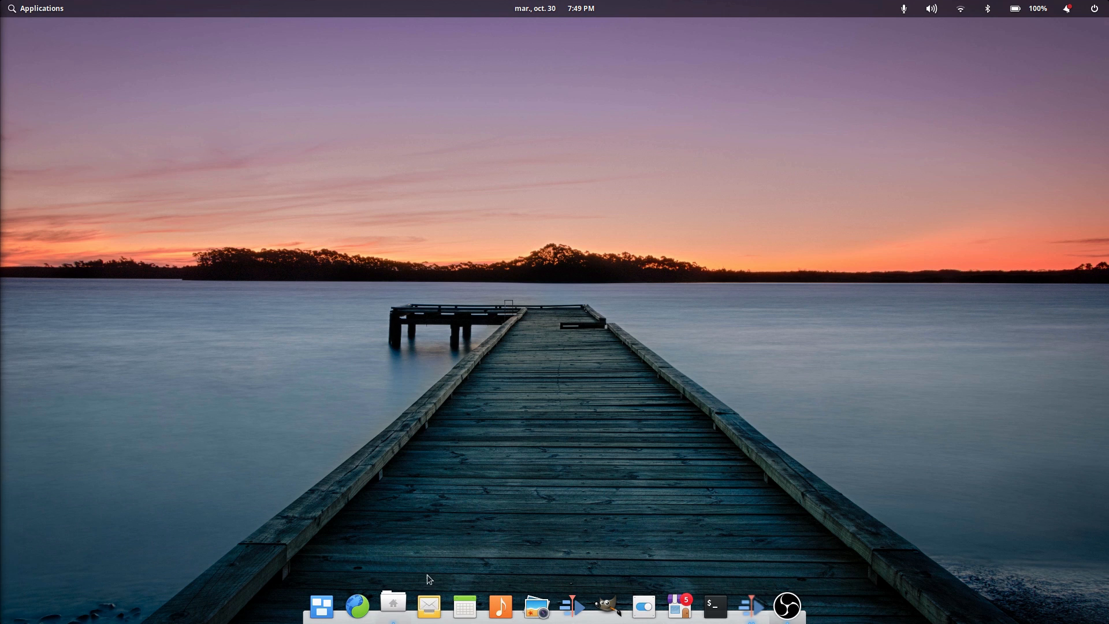
Open Files from the dock, then search 'epiphan' in Activities and launch Web.
{"action": "left_click", "coordinate": [393, 606]}
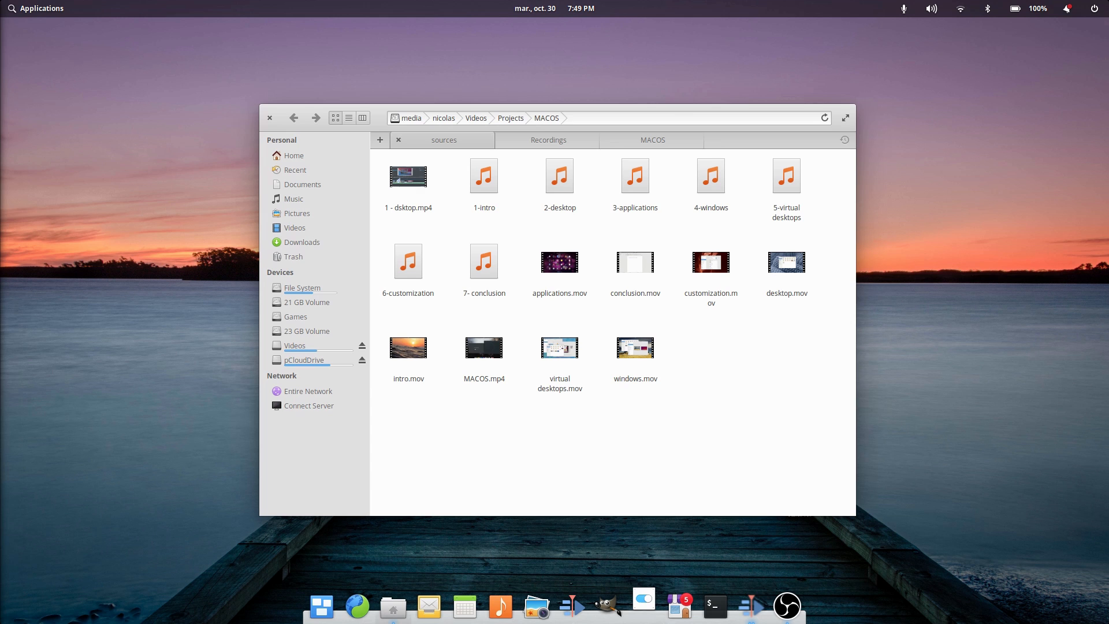
{"action": "key", "text": "super"}
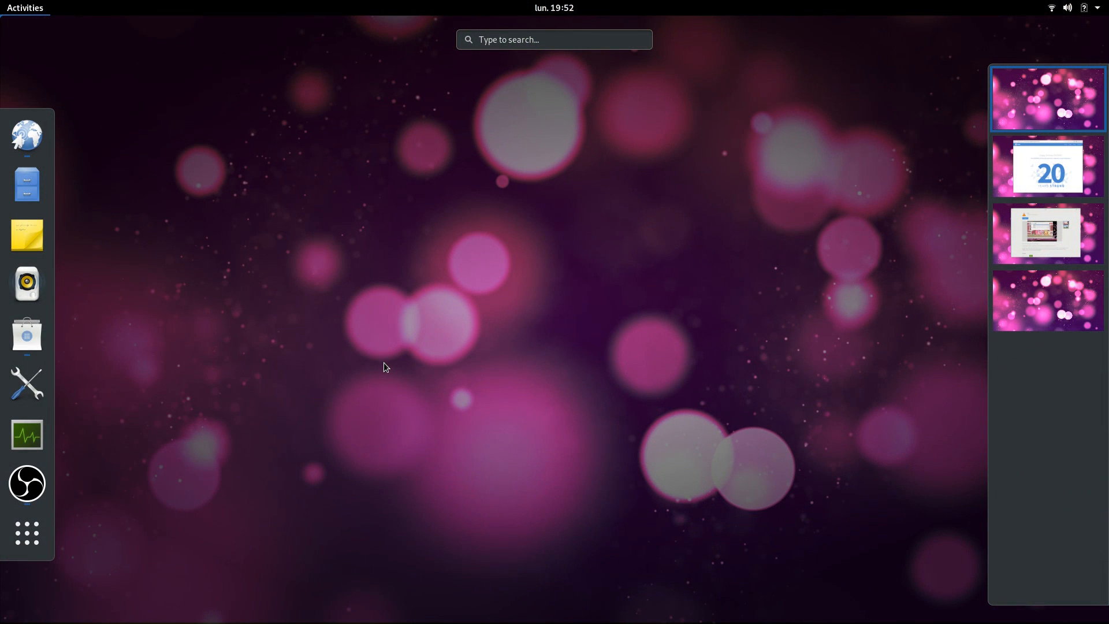
{"action": "type", "text": "epiphan"}
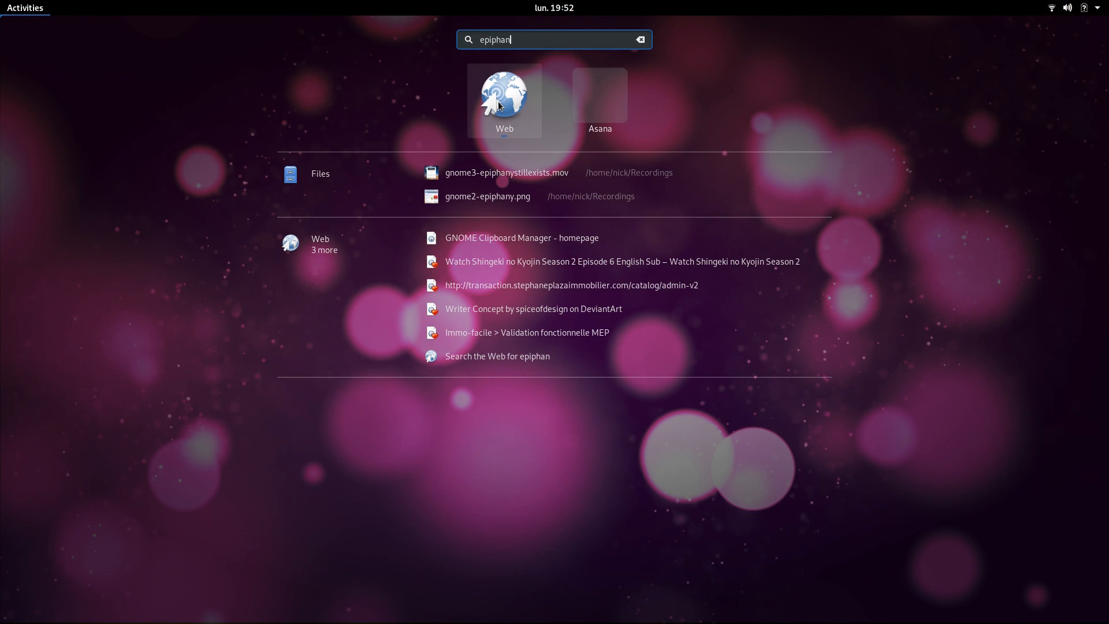
{"action": "left_click", "coordinate": [504, 93]}
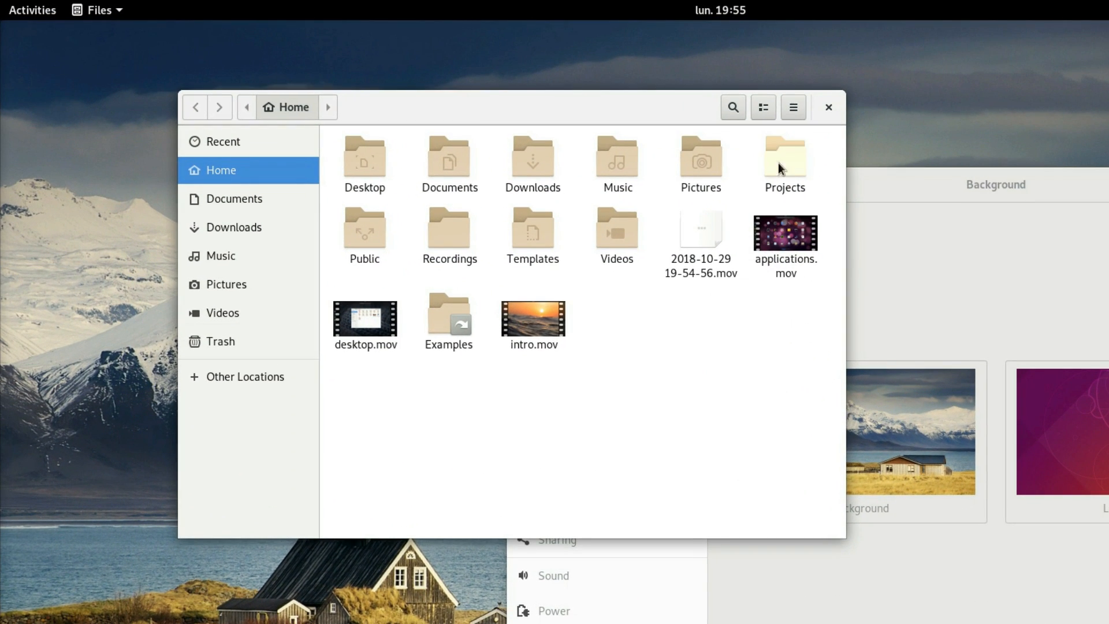
{"action": "mouse_move", "coordinate": [774, 112]}
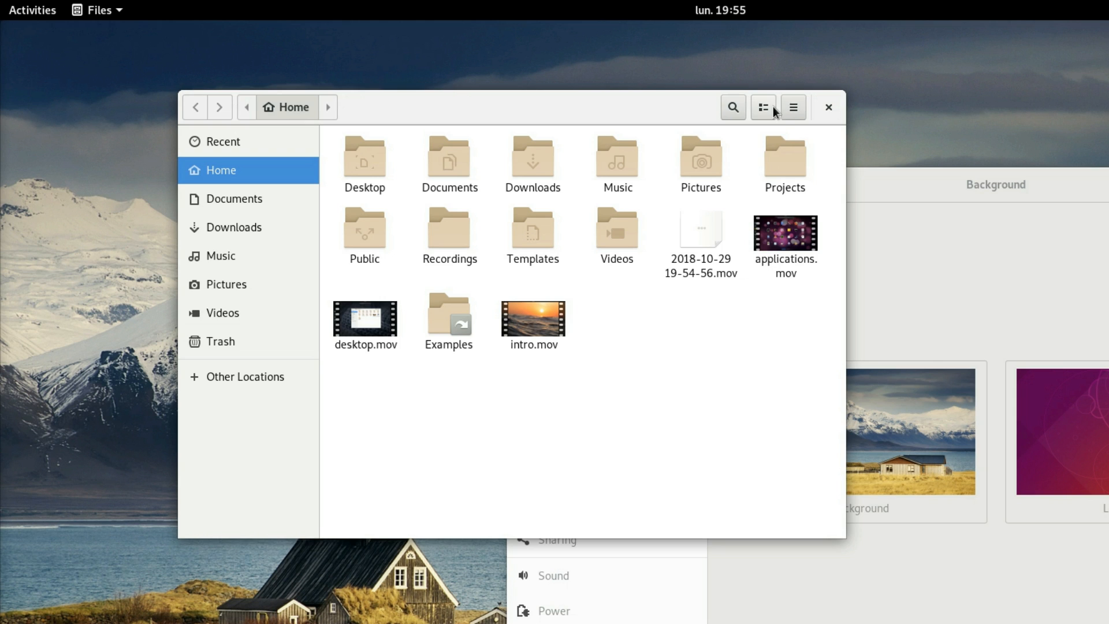
Check the view options button in the Files header bar on the Home folder.
{"action": "left_click", "coordinate": [763, 108]}
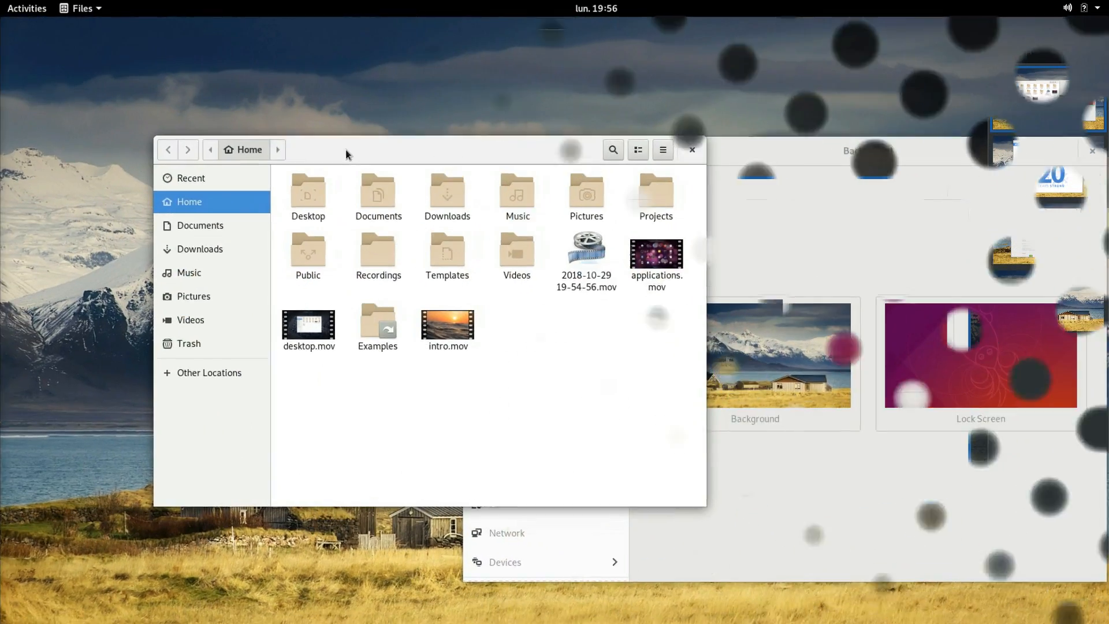
Show the Files and Notes application menus from the top bar.
{"action": "left_click", "coordinate": [87, 8]}
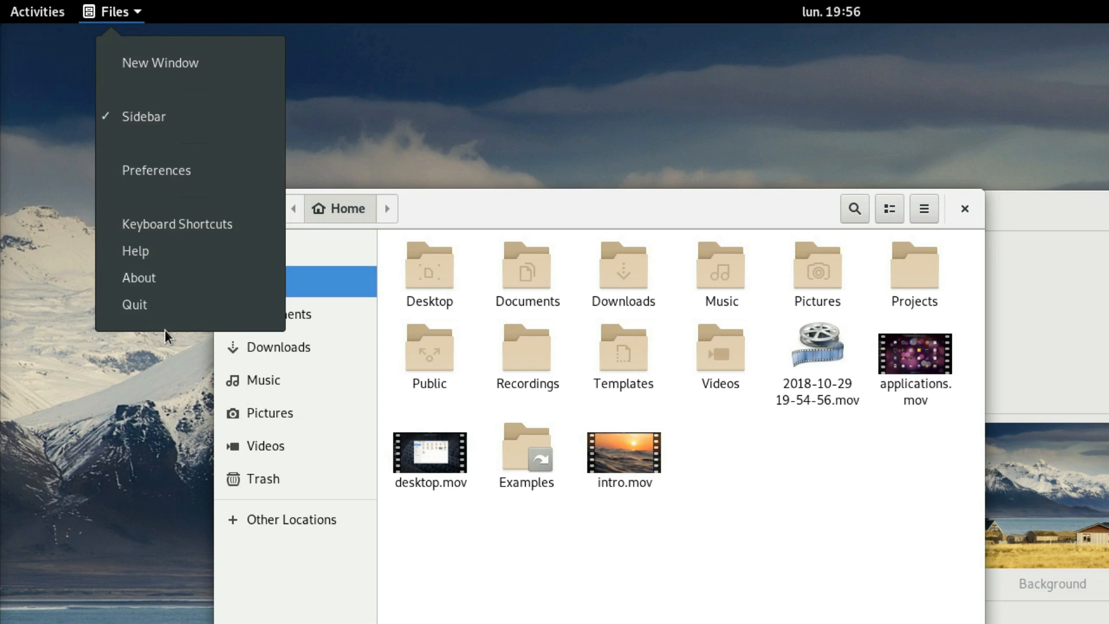
{"action": "mouse_move", "coordinate": [185, 102]}
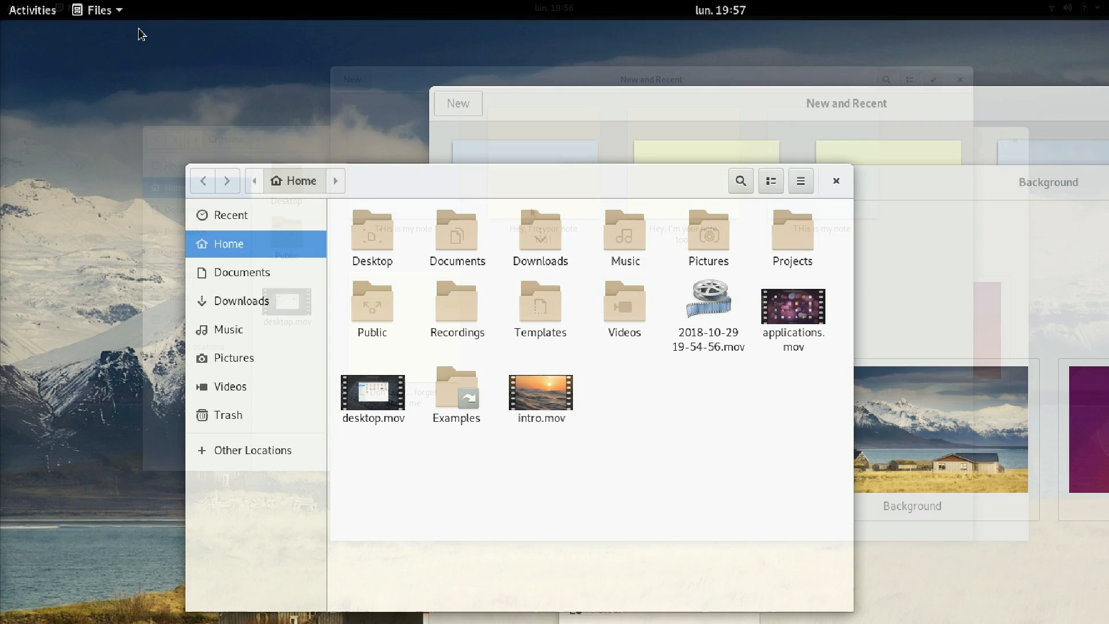
{"action": "left_click", "coordinate": [97, 10]}
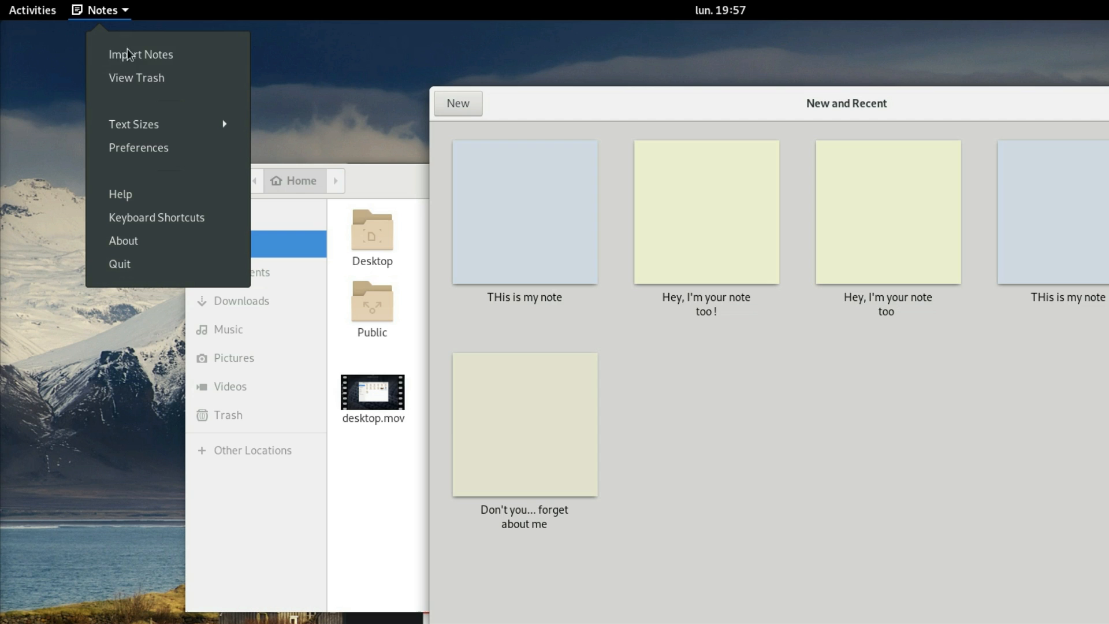
{"action": "mouse_move", "coordinate": [167, 54]}
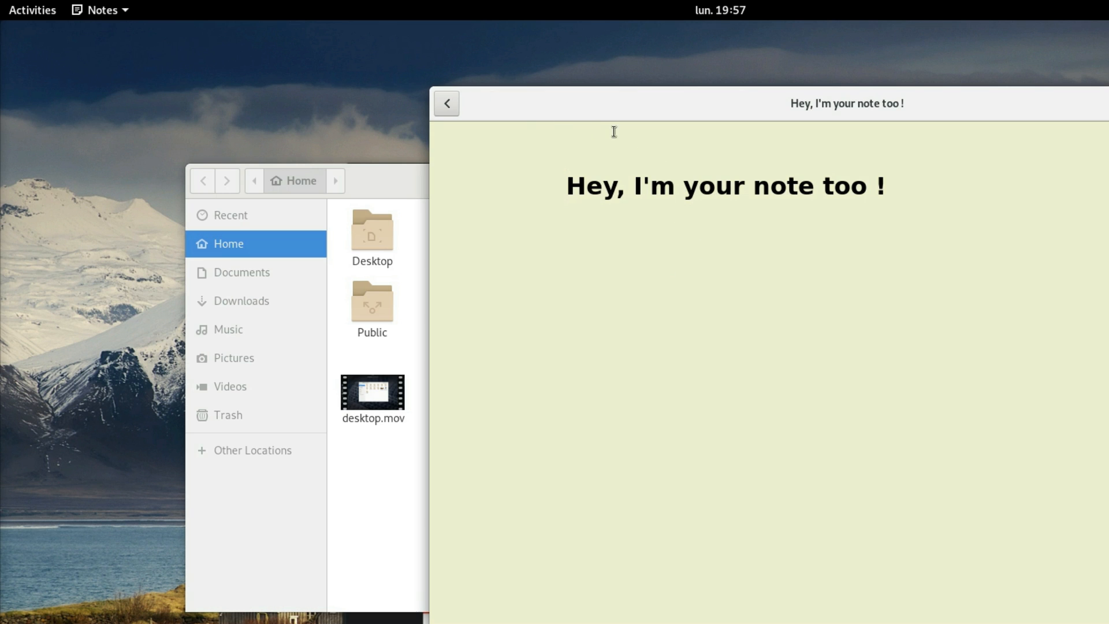
{"action": "left_click", "coordinate": [100, 11]}
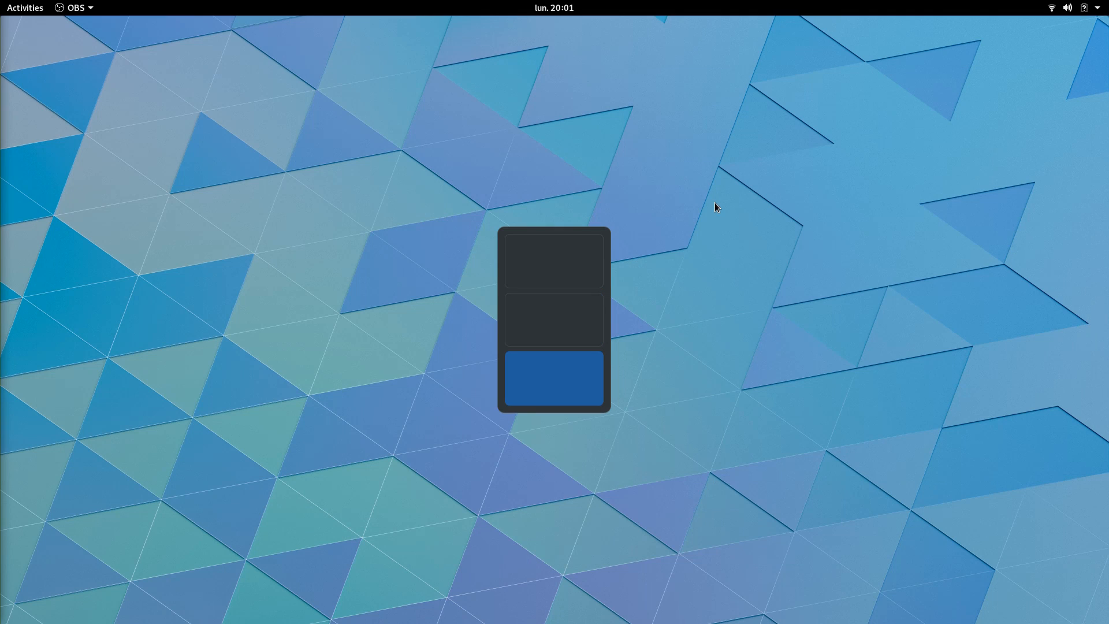
Raise Settings from Activities, apply the red canyon wallpaper and reopen Background settings.
{"action": "left_click", "coordinate": [25, 8]}
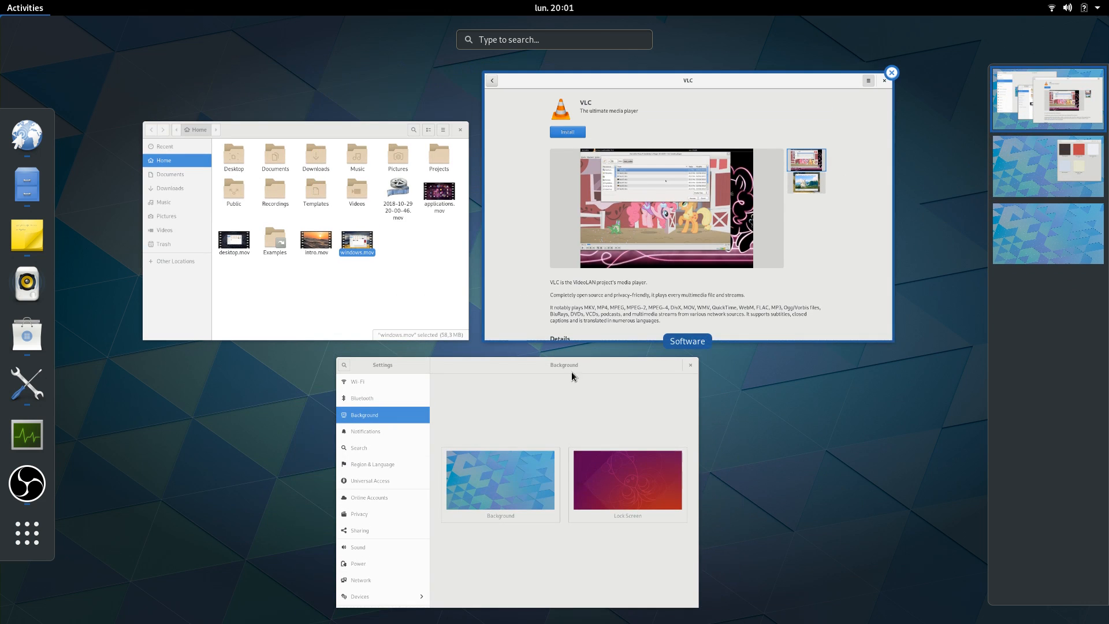
{"action": "left_click", "coordinate": [689, 365]}
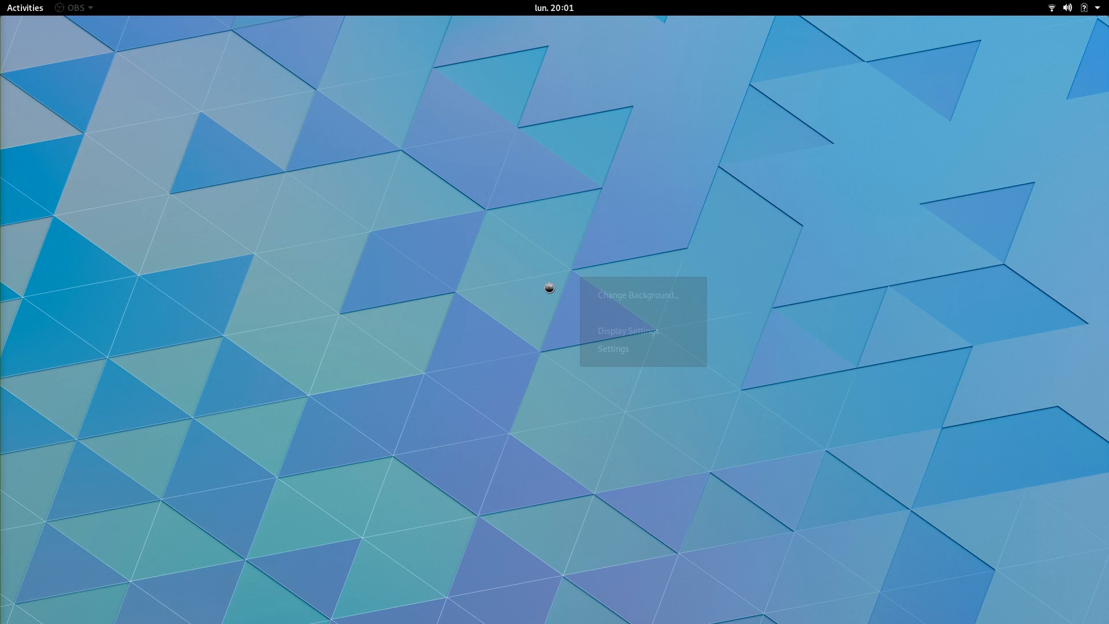
{"action": "left_click", "coordinate": [612, 348]}
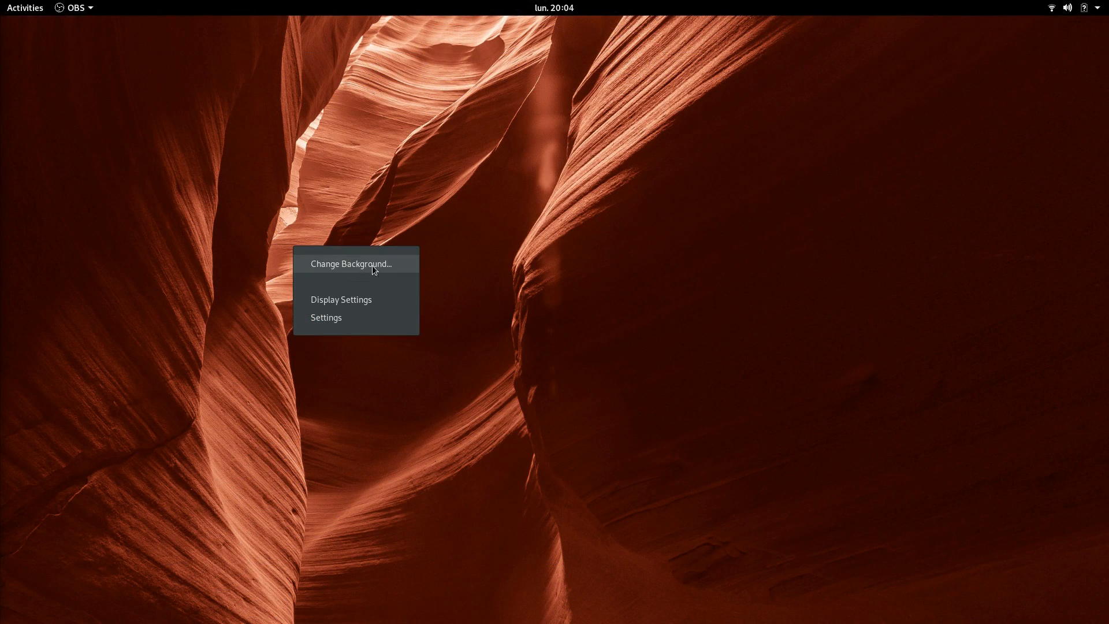
{"action": "left_click", "coordinate": [349, 263]}
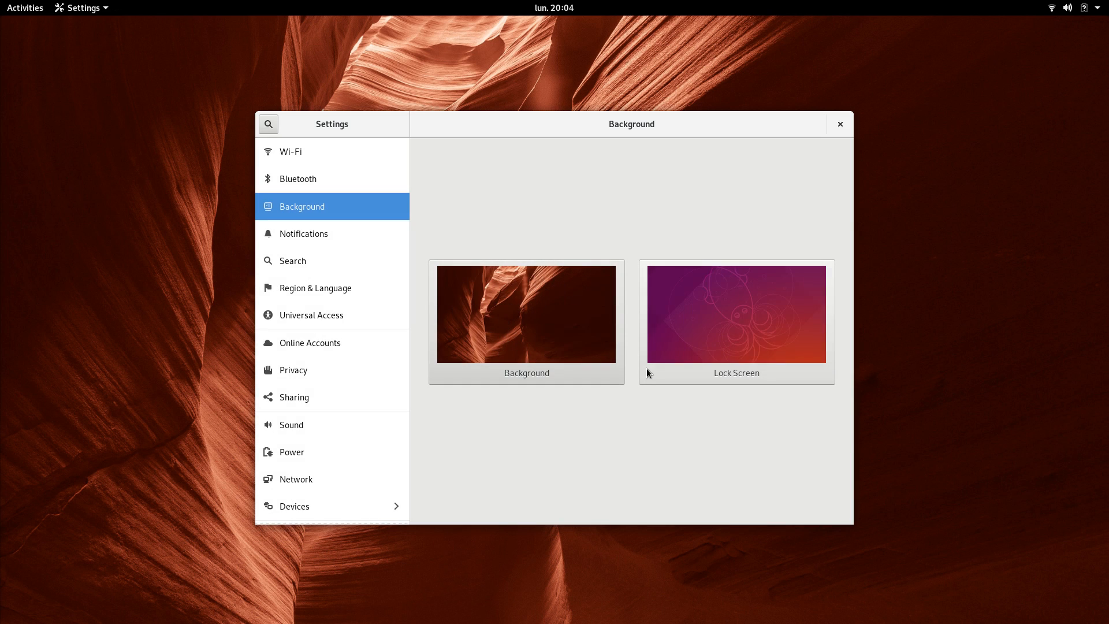
Review the Search providers list, then the Notifications page with popups off.
{"action": "left_click", "coordinate": [292, 260]}
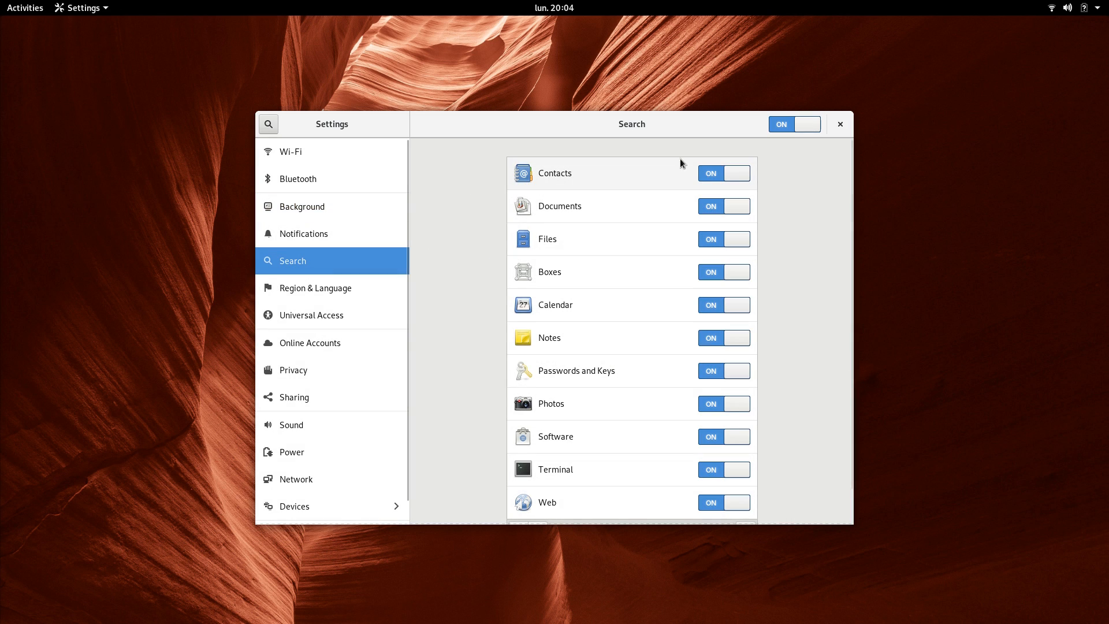
{"action": "scroll", "scroll_direction": "down", "scroll_amount": 3}
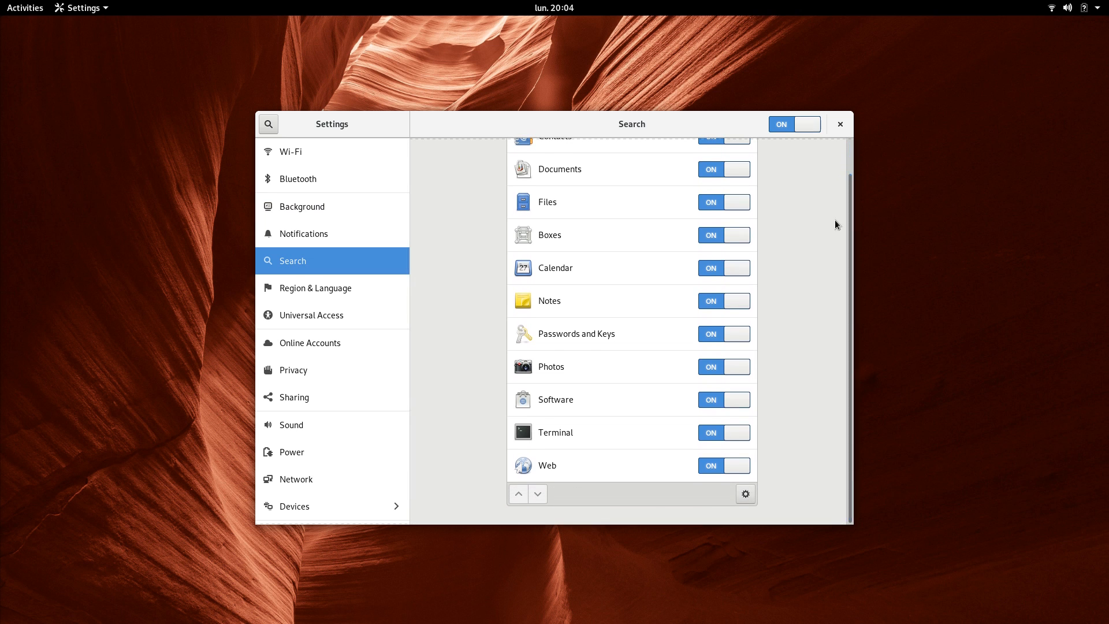
{"action": "left_click", "coordinate": [24, 8]}
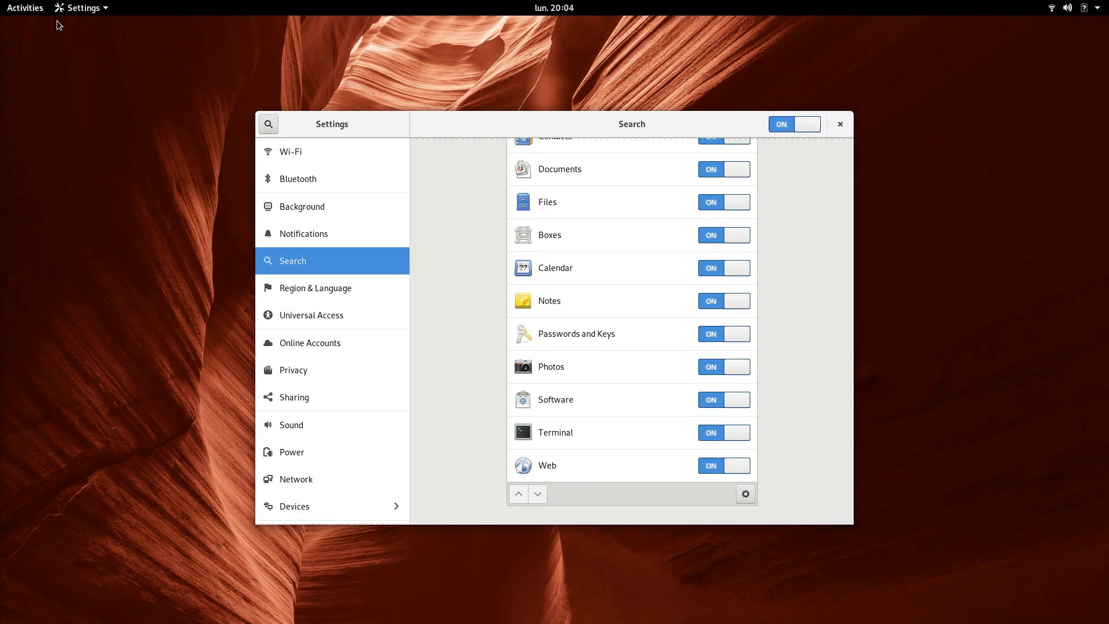
{"action": "left_click", "coordinate": [304, 234]}
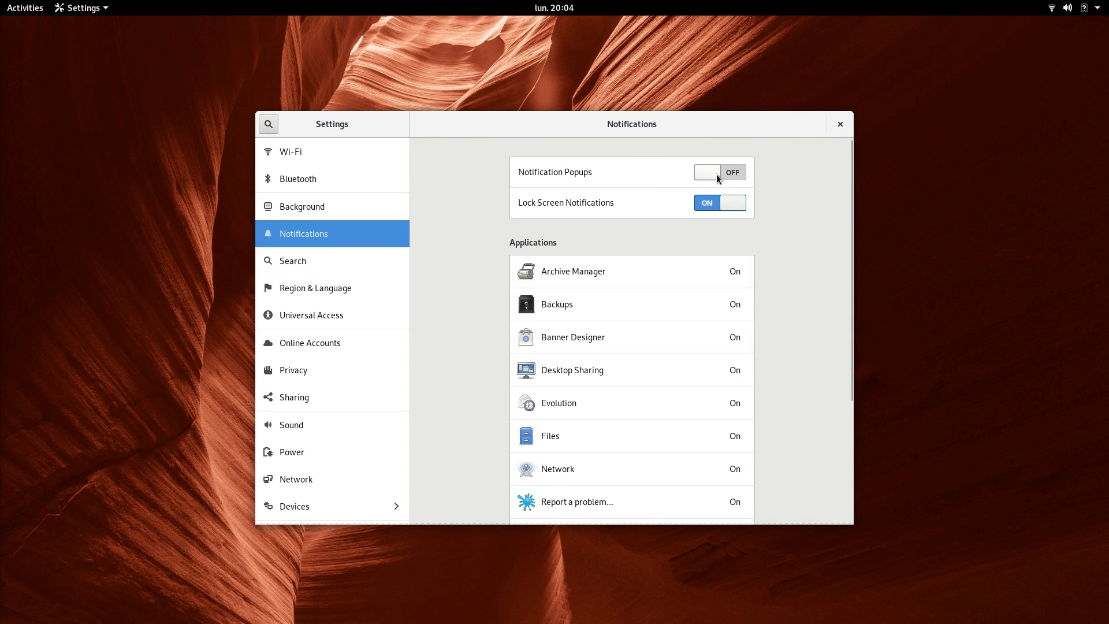
{"action": "scroll", "scroll_direction": "down", "scroll_amount": 3}
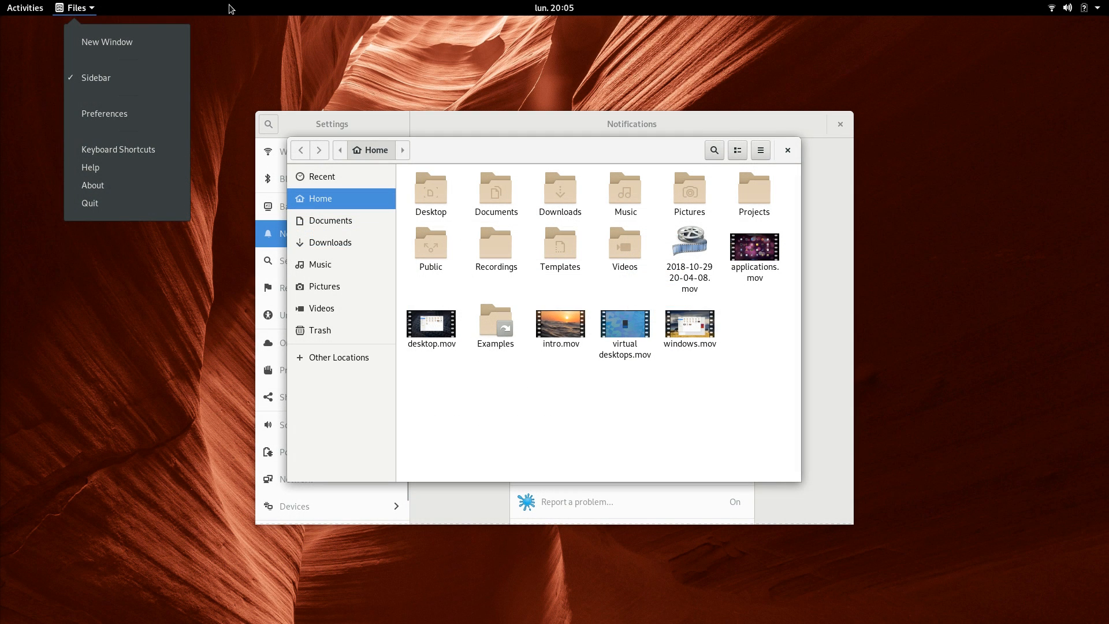
Show the calendar and empty notification tray from the clock, then the system menu.
{"action": "left_click", "coordinate": [553, 8]}
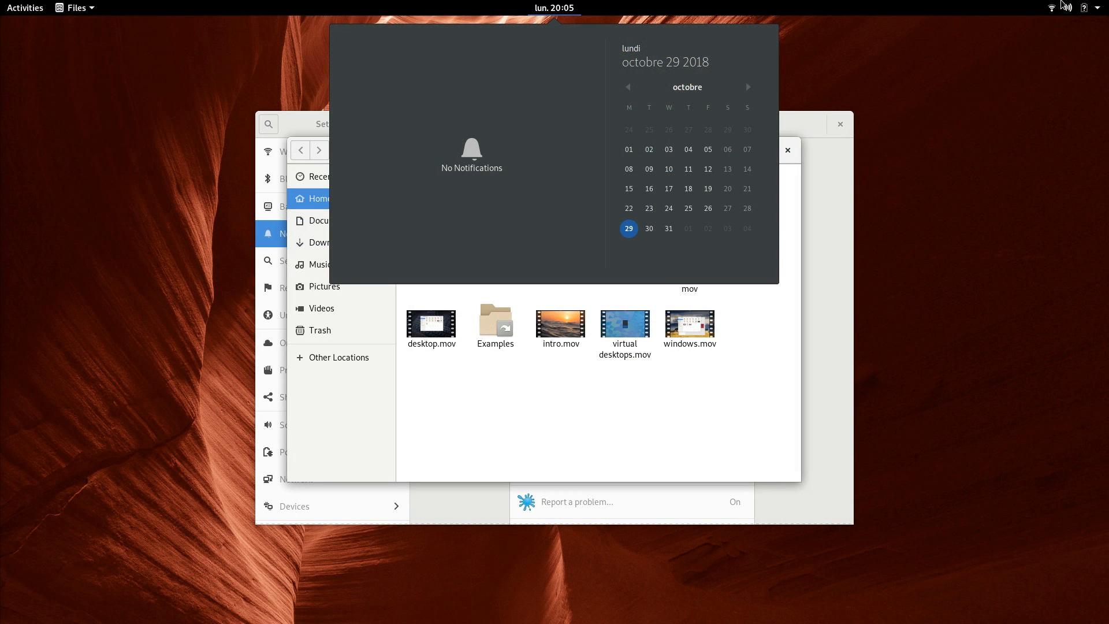
{"action": "left_click", "coordinate": [1069, 8]}
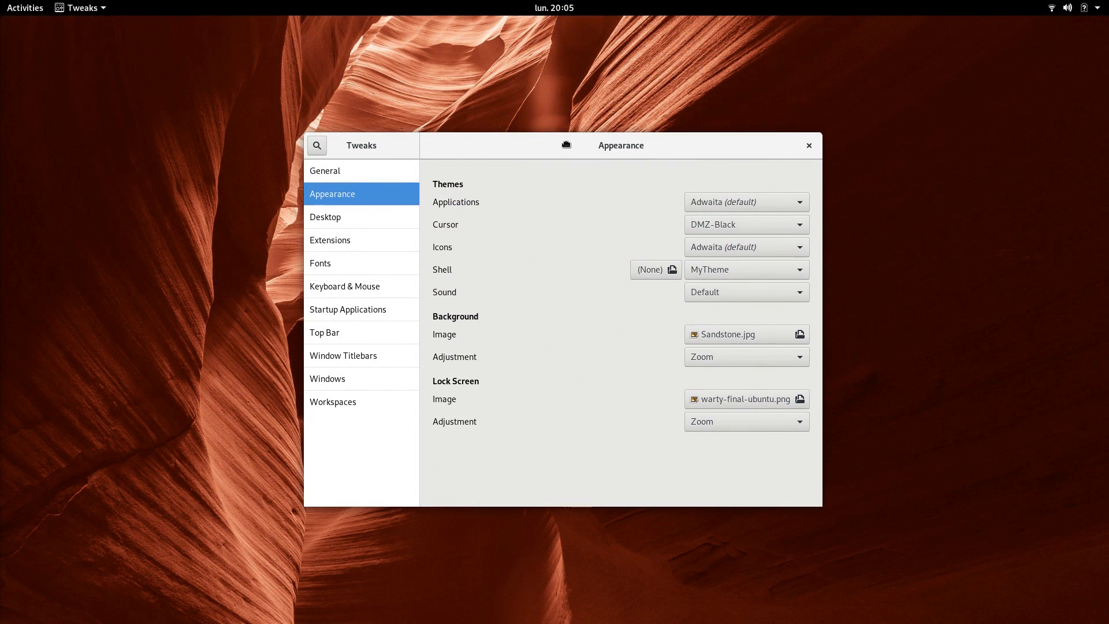
{"action": "left_click", "coordinate": [79, 8]}
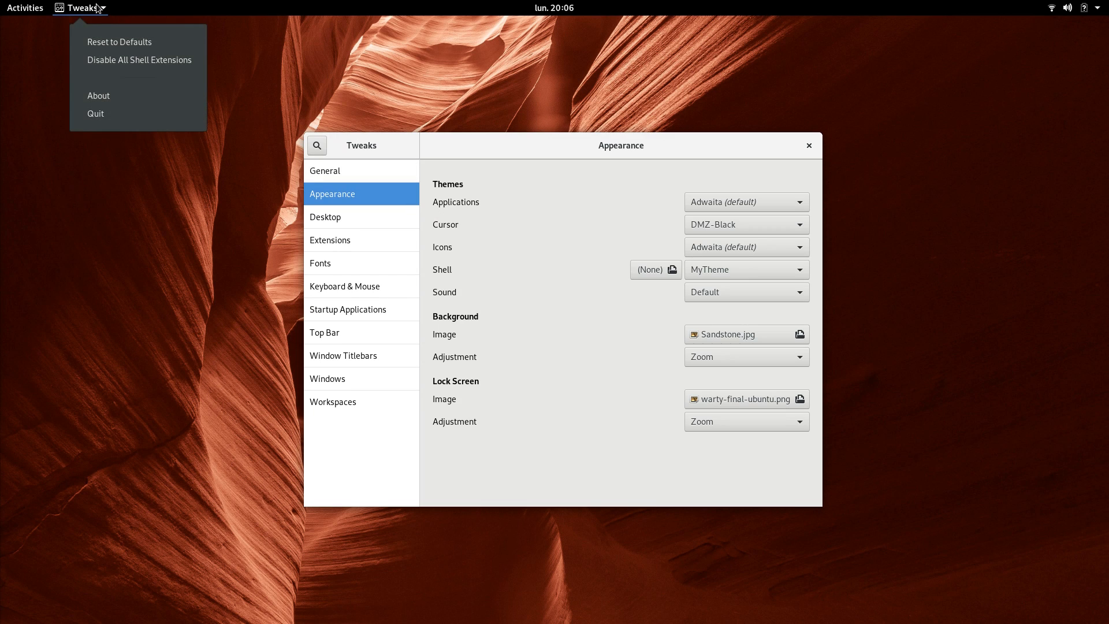
{"action": "mouse_move", "coordinate": [571, 142]}
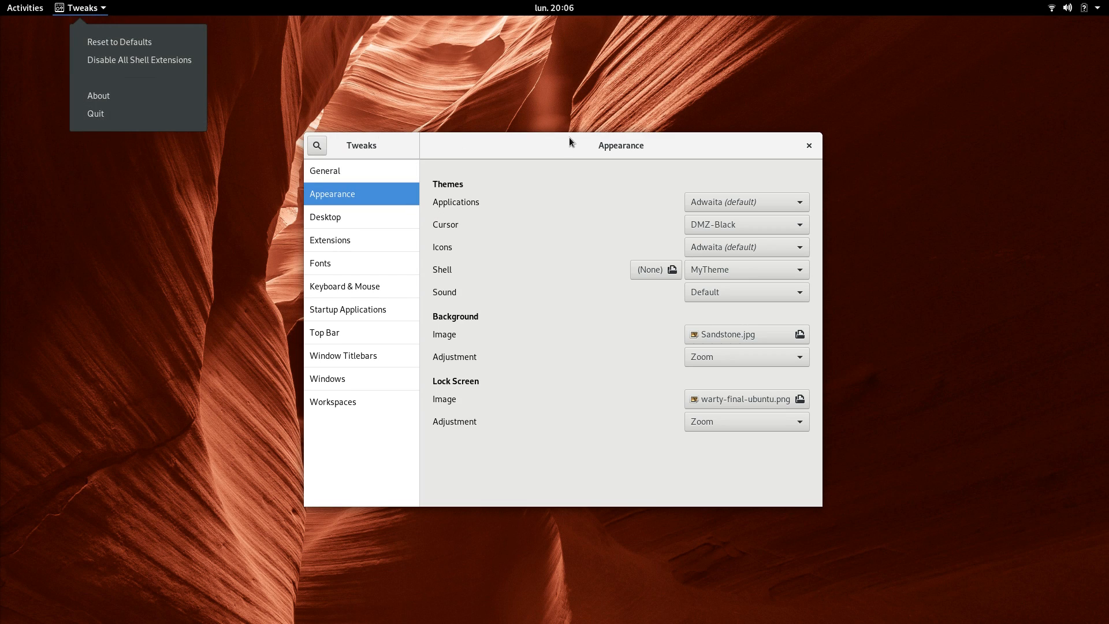
{"action": "left_click", "coordinate": [745, 201]}
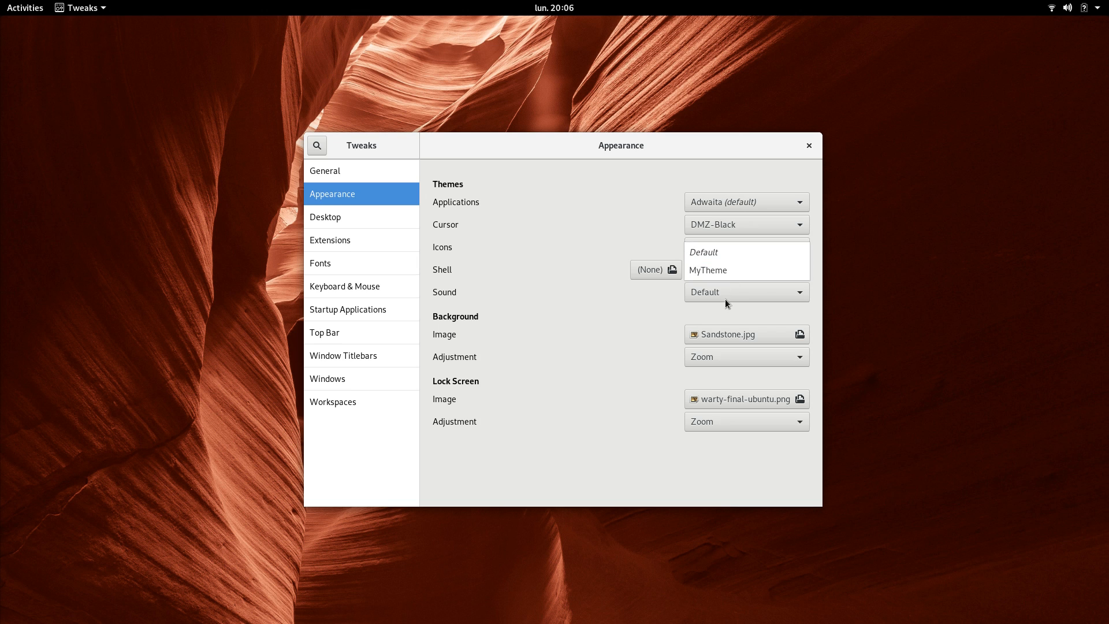
{"action": "left_click", "coordinate": [707, 271]}
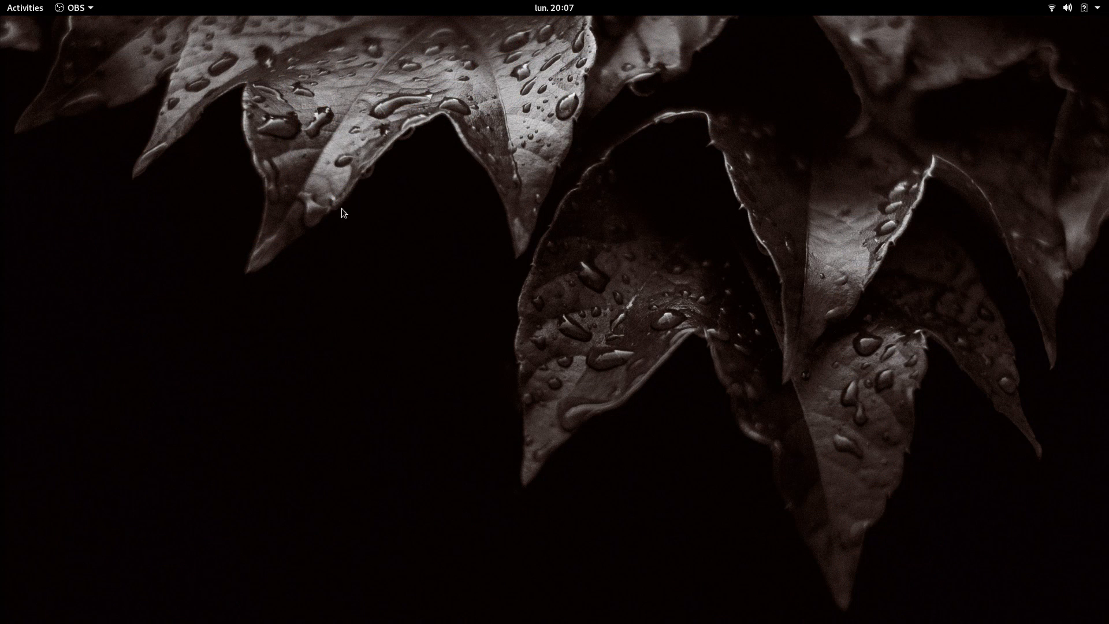
From the Activities overview, launch Files on the Home folder via the dash.
{"action": "left_click", "coordinate": [25, 8]}
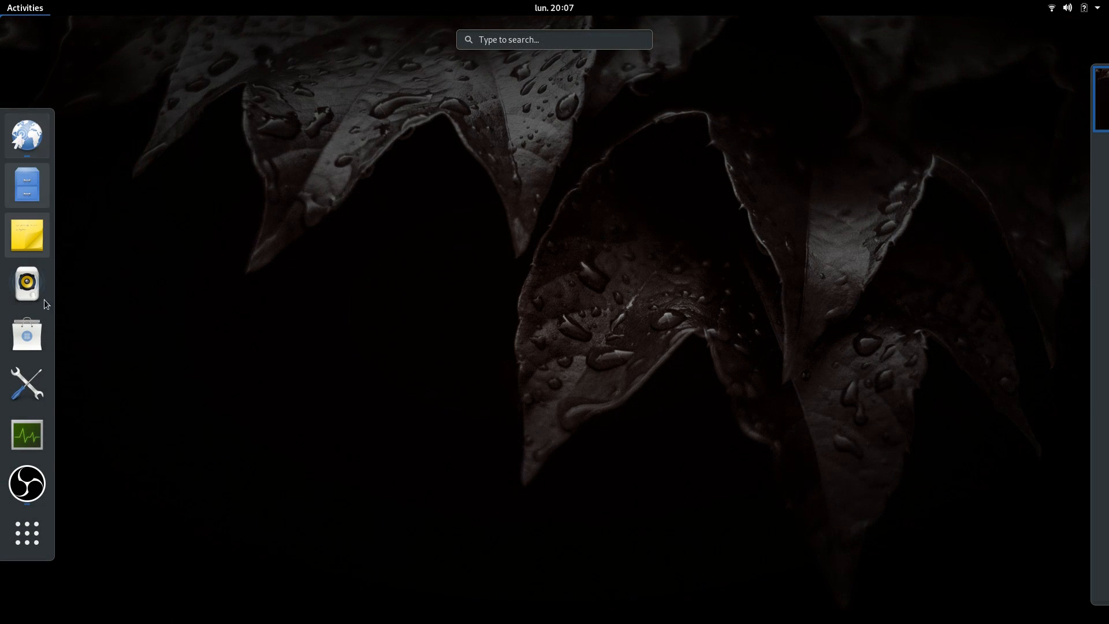
{"action": "left_click", "coordinate": [27, 533]}
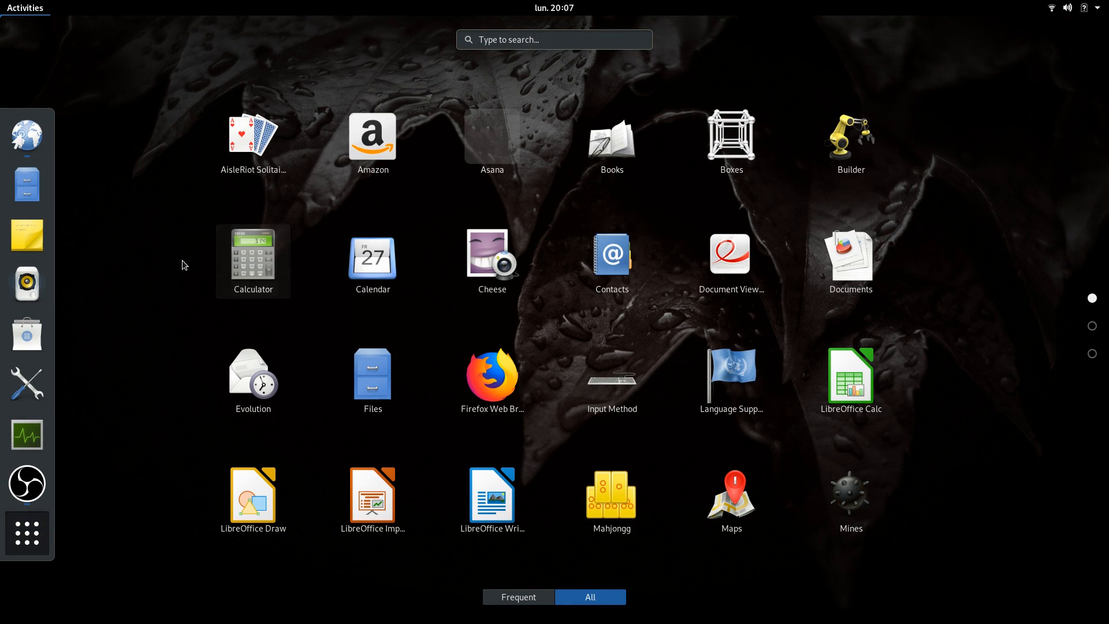
{"action": "mouse_move", "coordinate": [26, 533]}
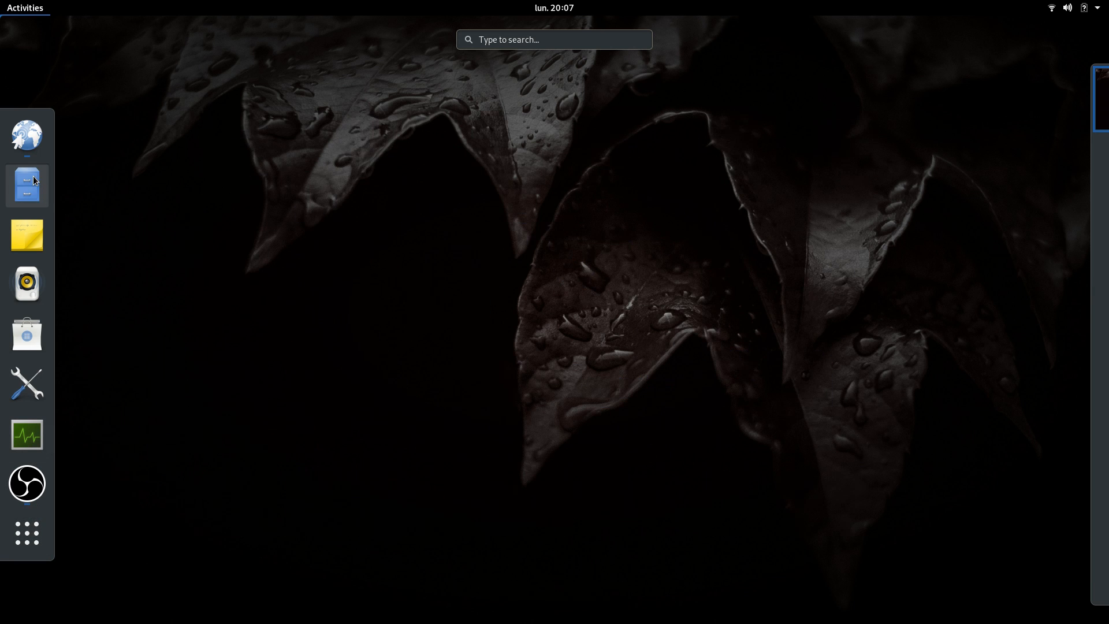
{"action": "left_click", "coordinate": [26, 185]}
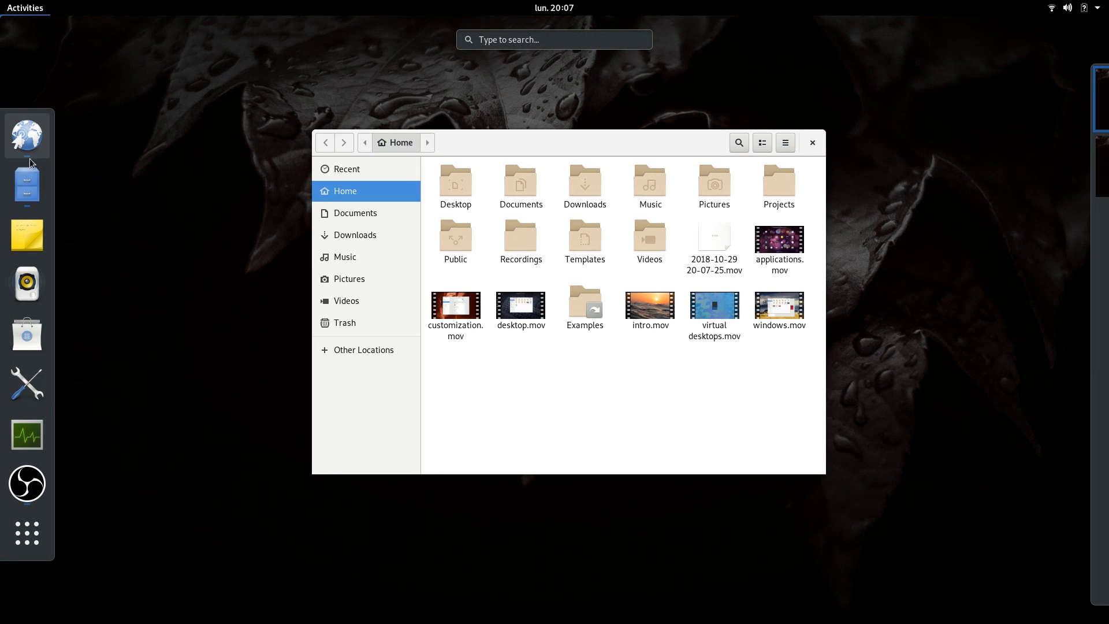
{"action": "mouse_move", "coordinate": [26, 482]}
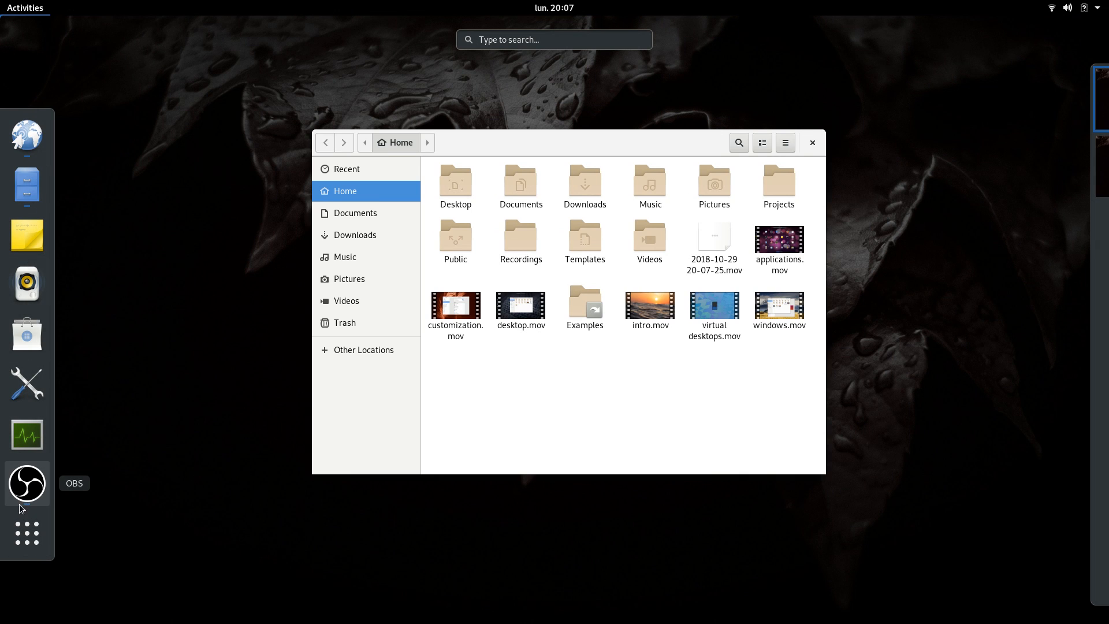
{"action": "mouse_move", "coordinate": [27, 187]}
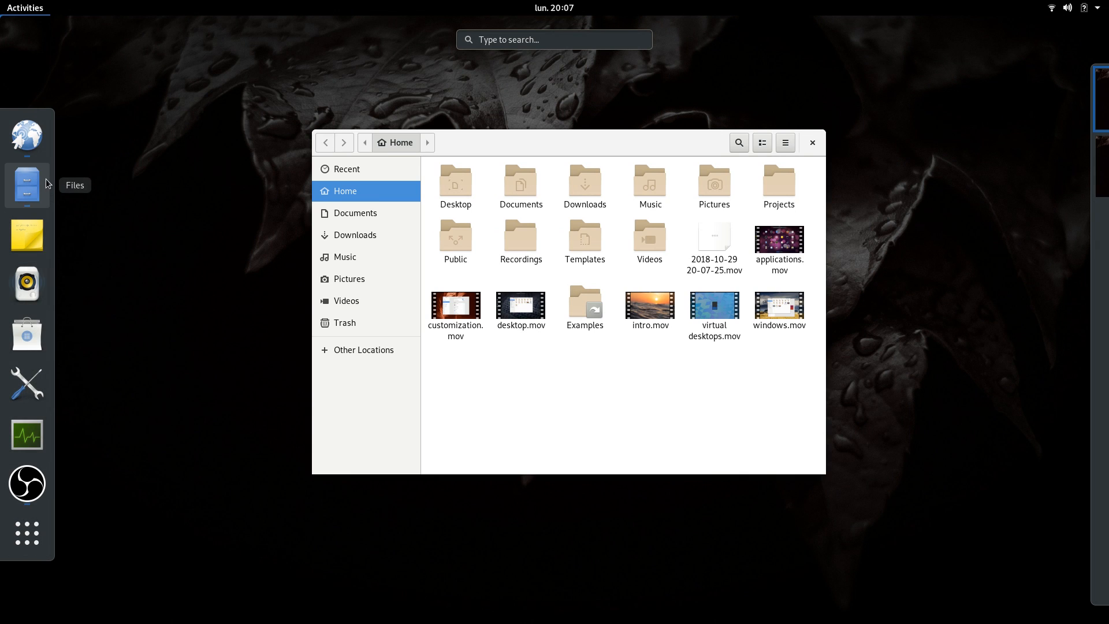
{"action": "mouse_move", "coordinate": [28, 566]}
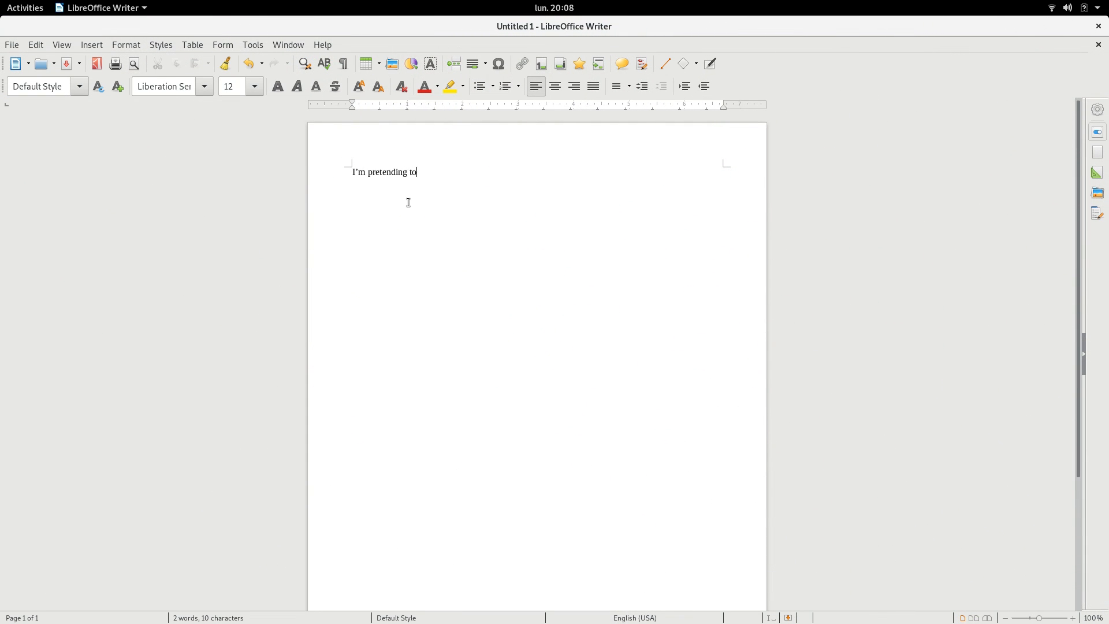
Write a few throwaway paragraphs in the Writer document about not saving it after recording.
{"action": "type", "text": "work on a document here. Let's not say anything about this. This document is my"}
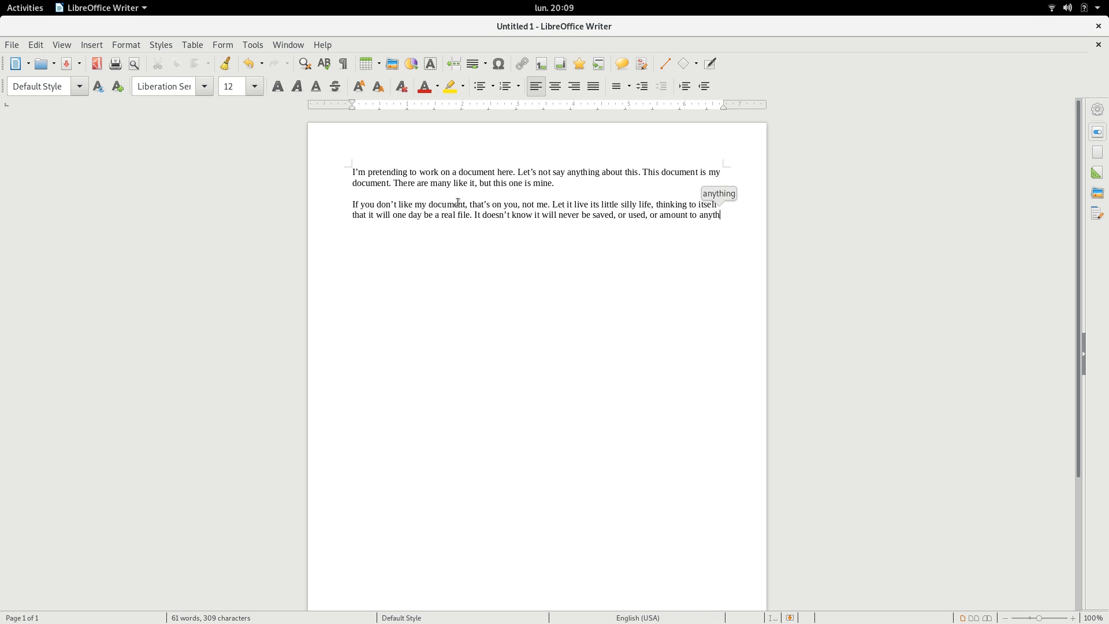
{"action": "type", "text": "ing. In fact, it doesn't know that I'm not een gonna save it"}
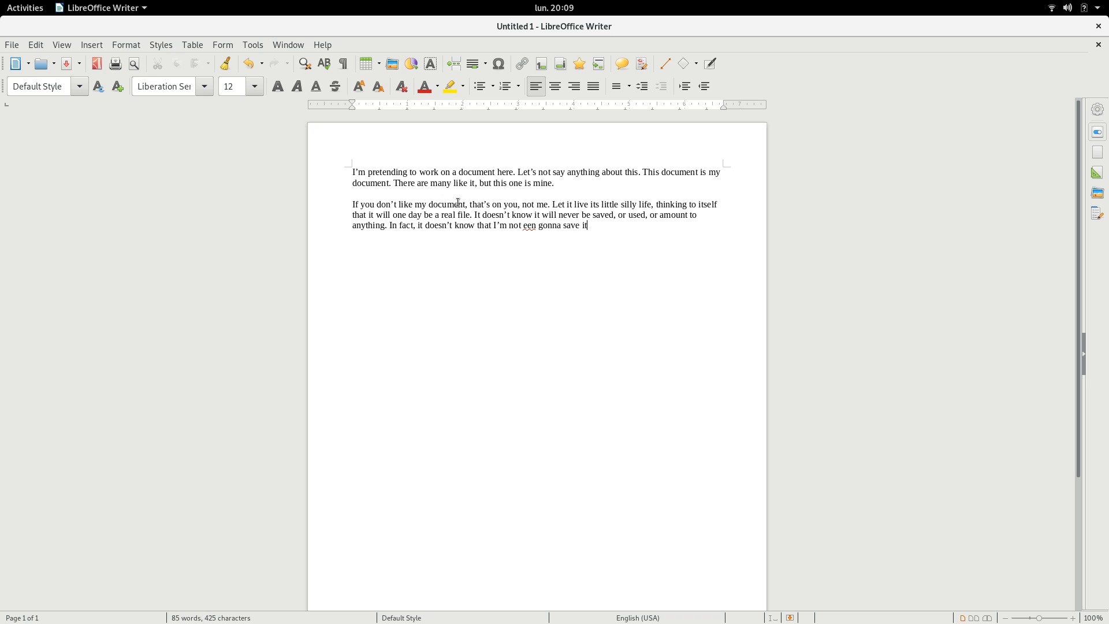
{"action": "type", "text": "after recording, I'll just close it and forget any prompt trying to get me to store it."}
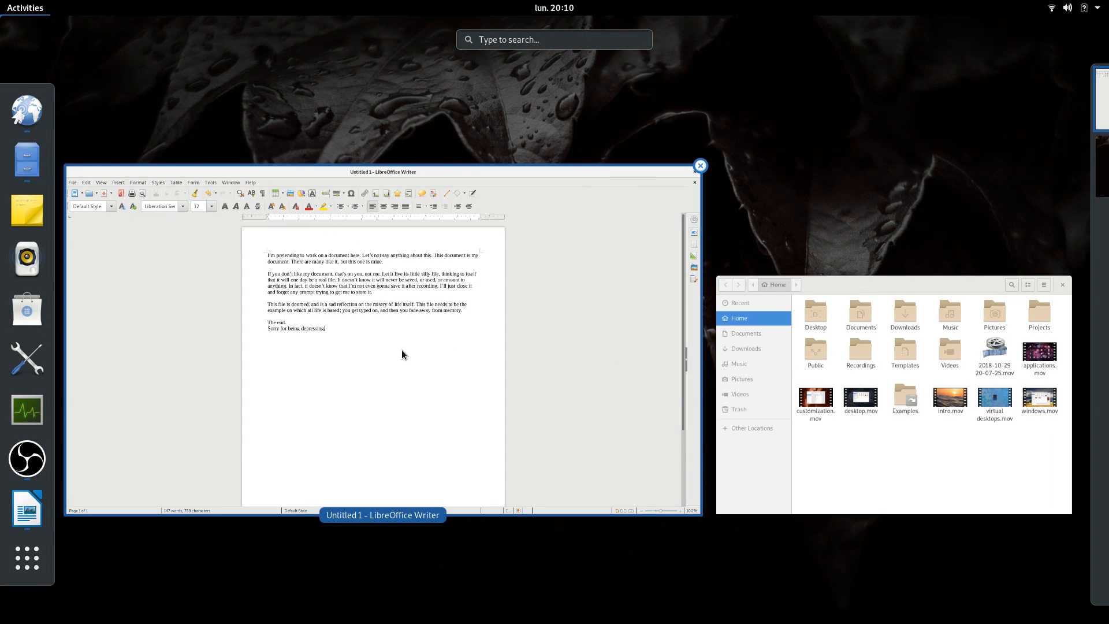
Search the overview for 'mov' to find the video recordings.
{"action": "left_click", "coordinate": [27, 557]}
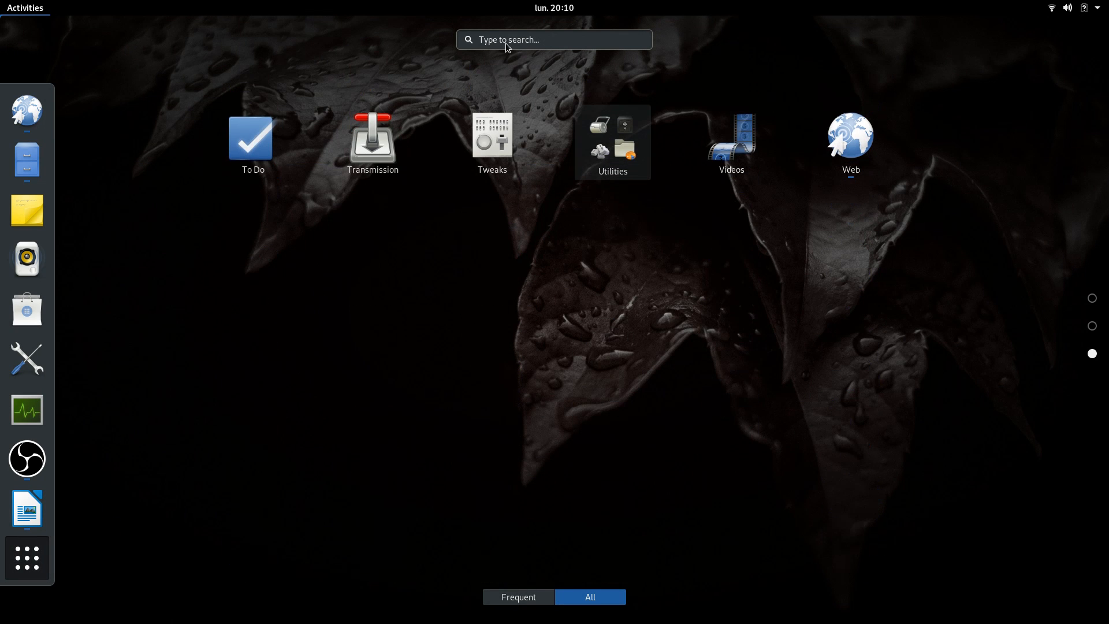
{"action": "type", "text": "mov"}
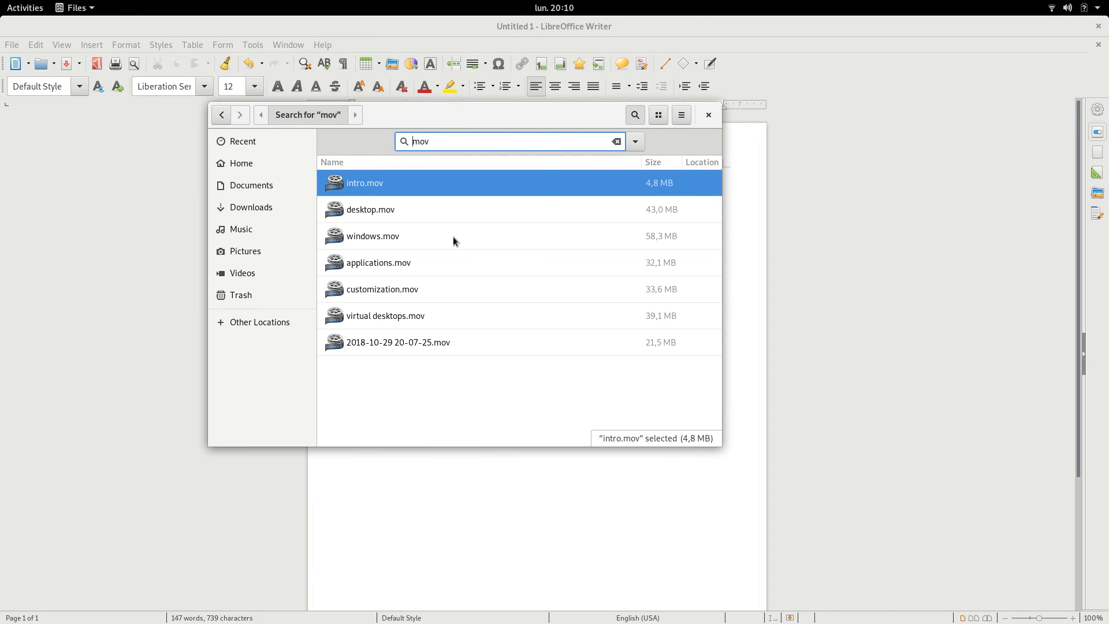
Select applications.mov and then customization.mov from the seven .mov results.
{"action": "left_click", "coordinate": [382, 288]}
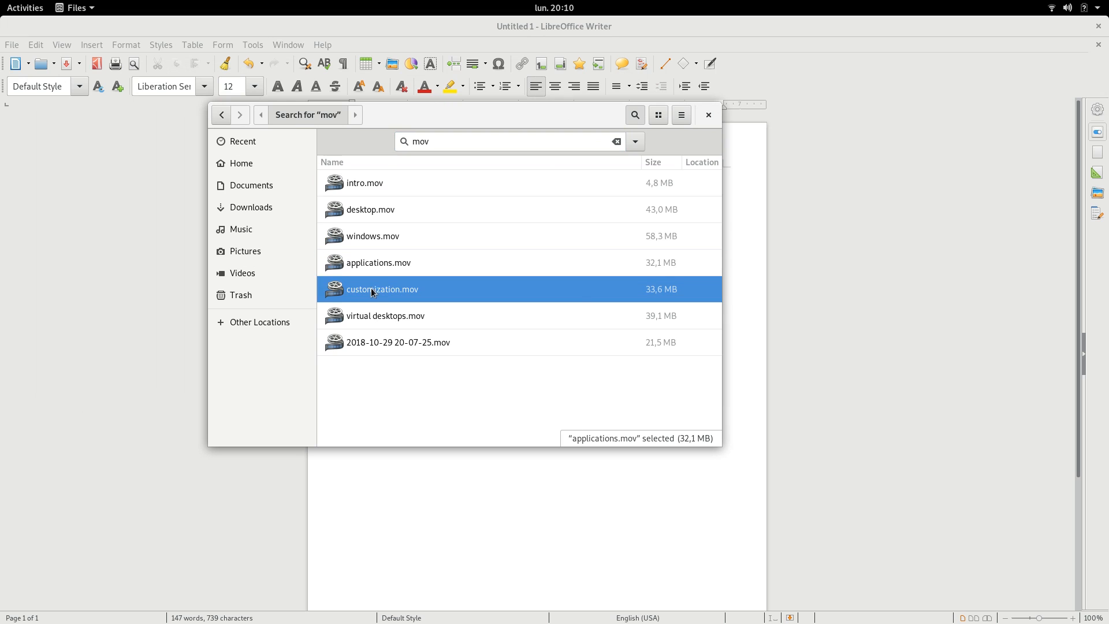
{"action": "left_click", "coordinate": [397, 342]}
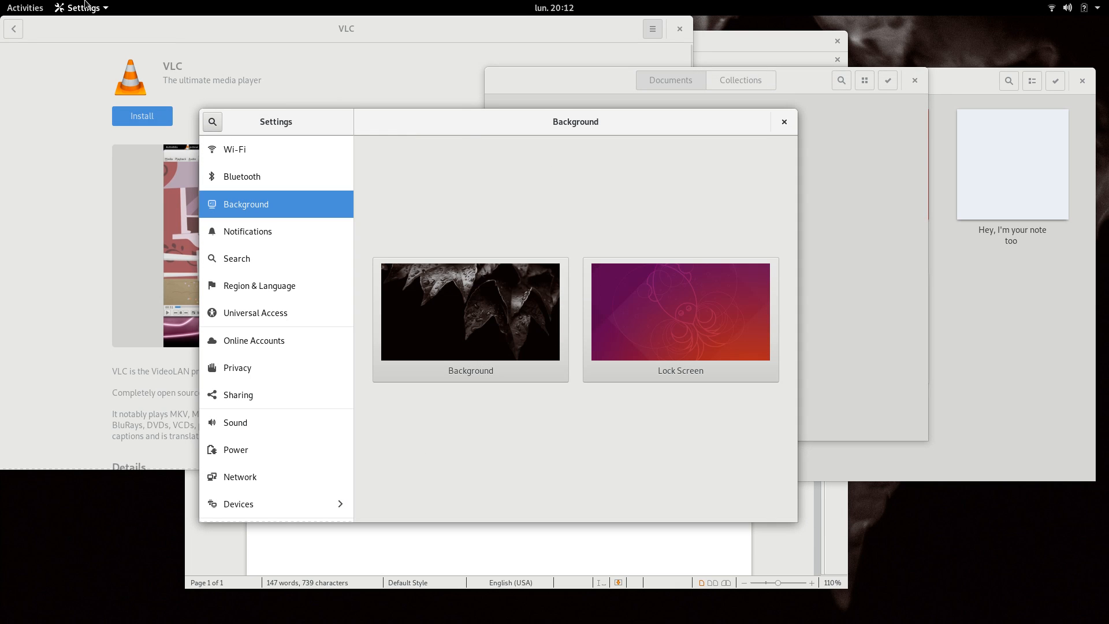
Raise the Files window, then bring the Writer document to the front.
{"action": "left_click", "coordinate": [25, 7]}
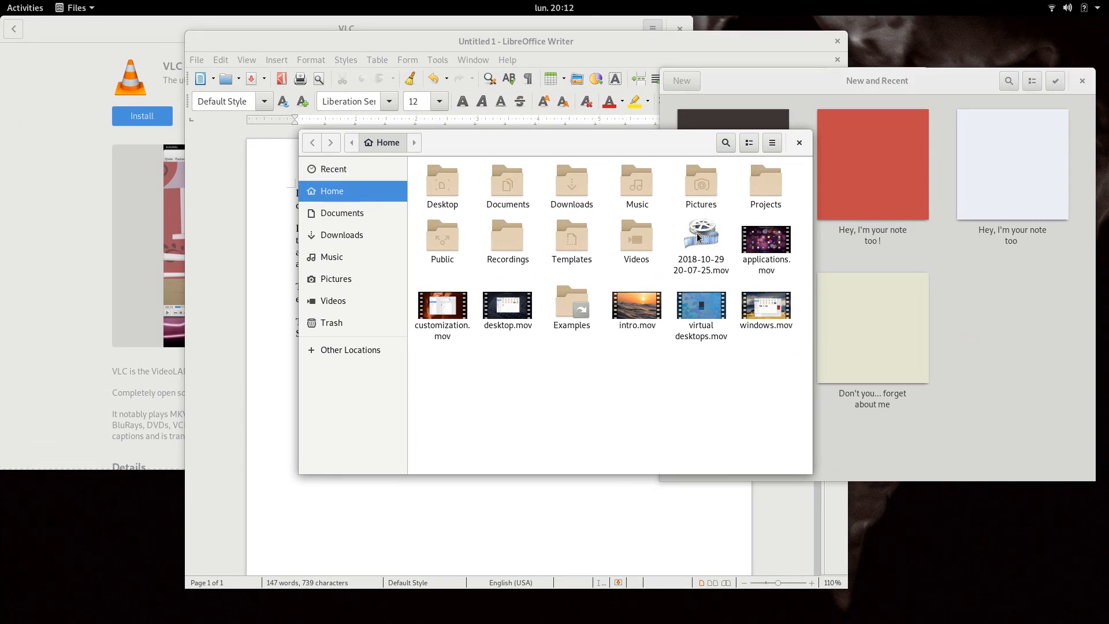
{"action": "mouse_move", "coordinate": [689, 249]}
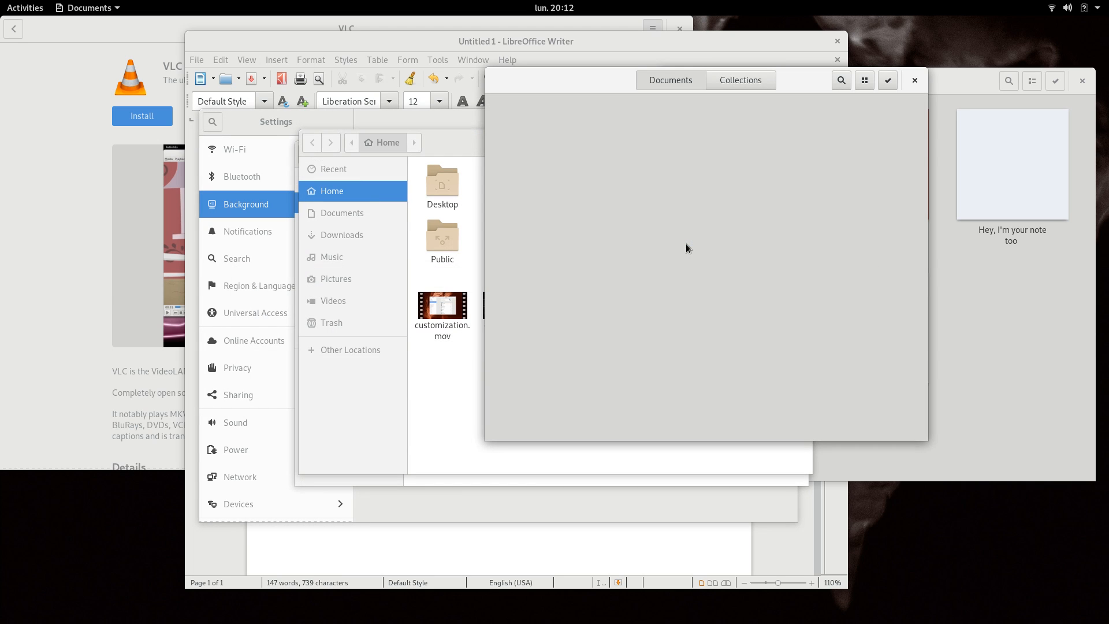
{"action": "left_click", "coordinate": [516, 41]}
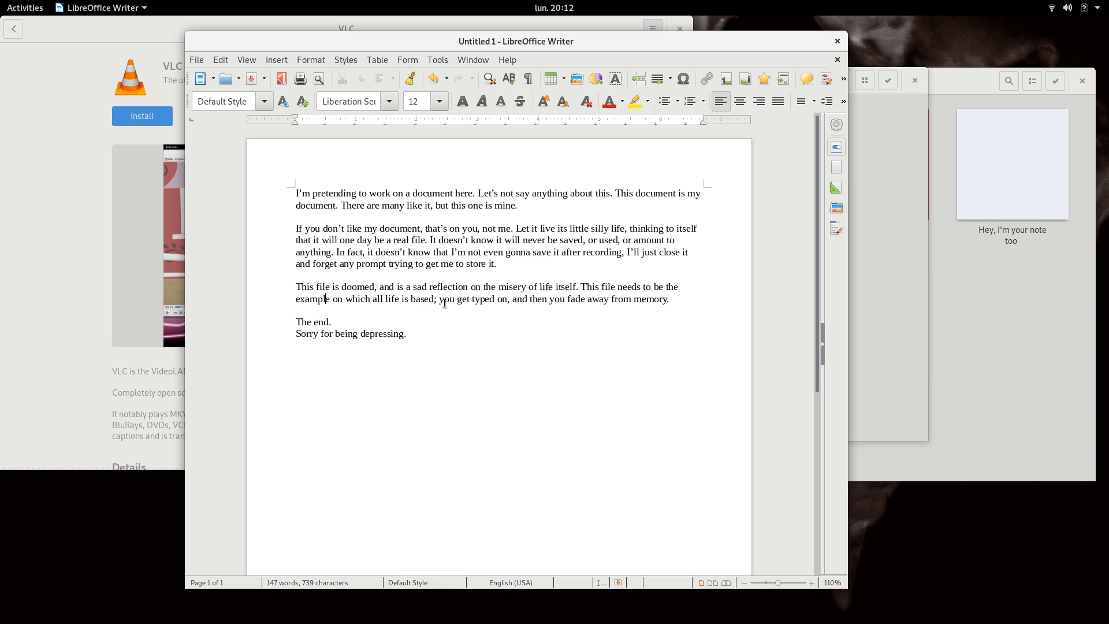
{"action": "mouse_move", "coordinate": [516, 326]}
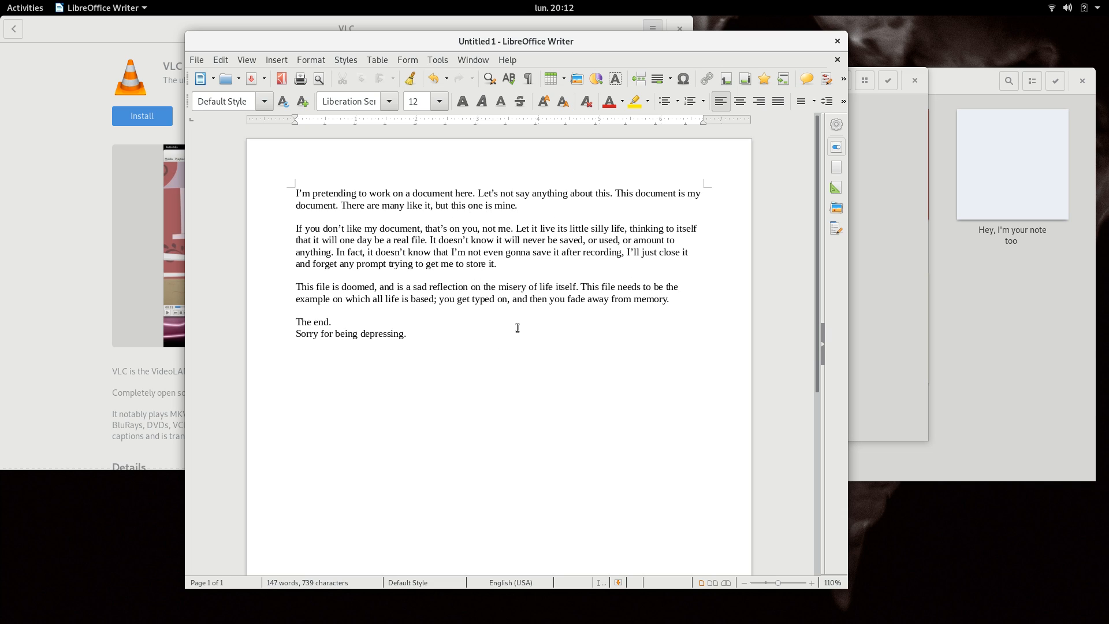